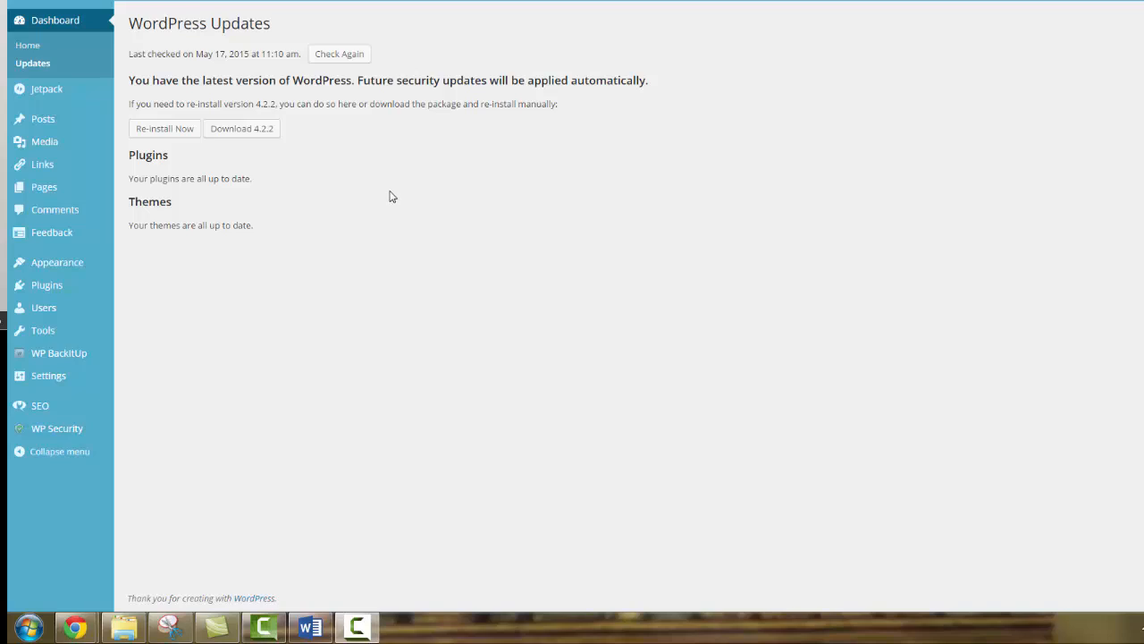
mouse_move(221, 271)
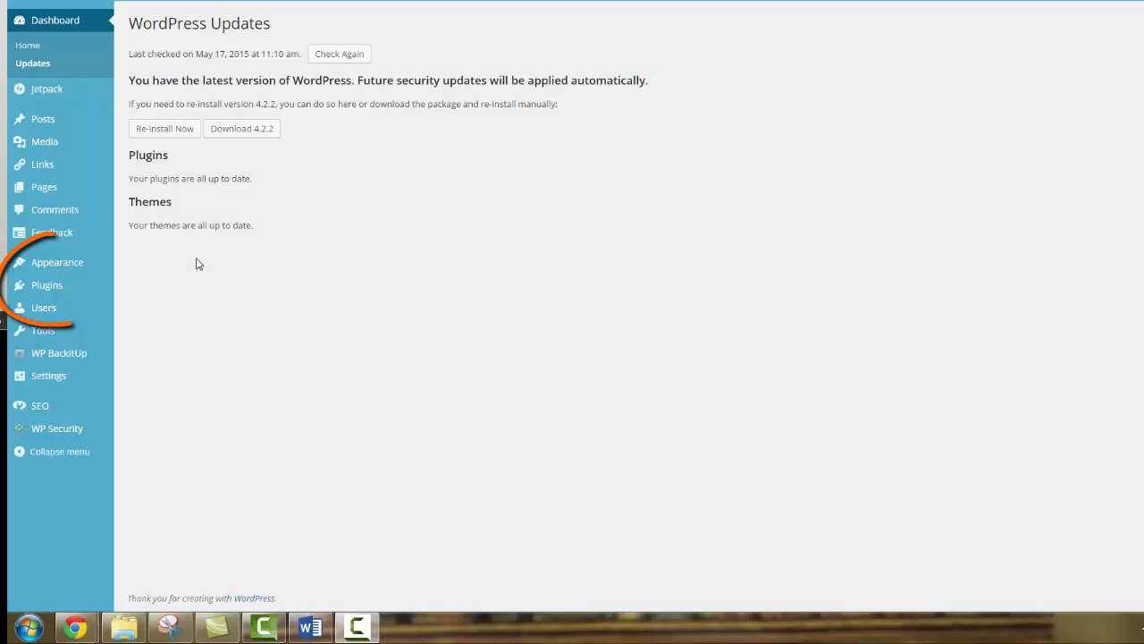
mouse_move(46, 284)
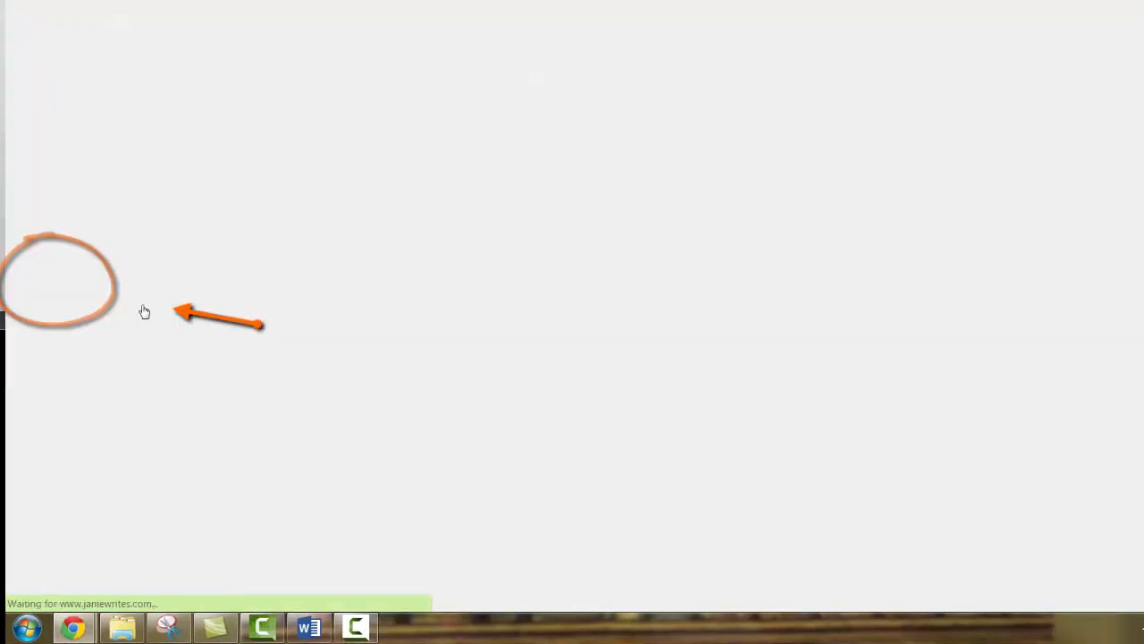
Step: Search the Add Plugins screen for Grand Flagallery so the photo gallery plugin is listed
left_click(31, 282)
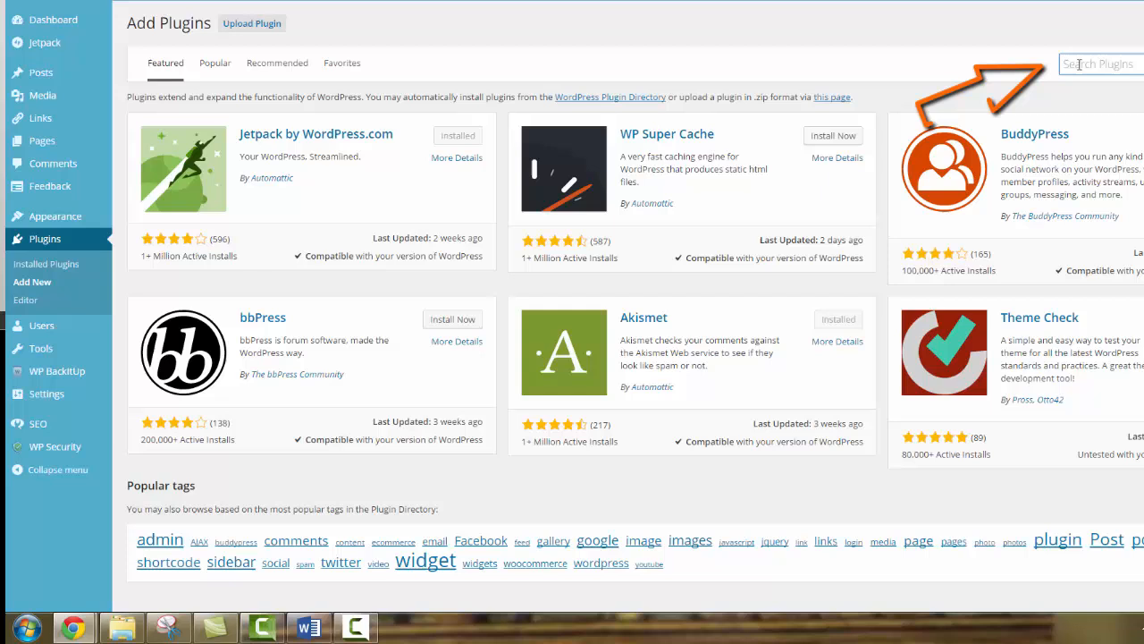
type("and Flagalle")
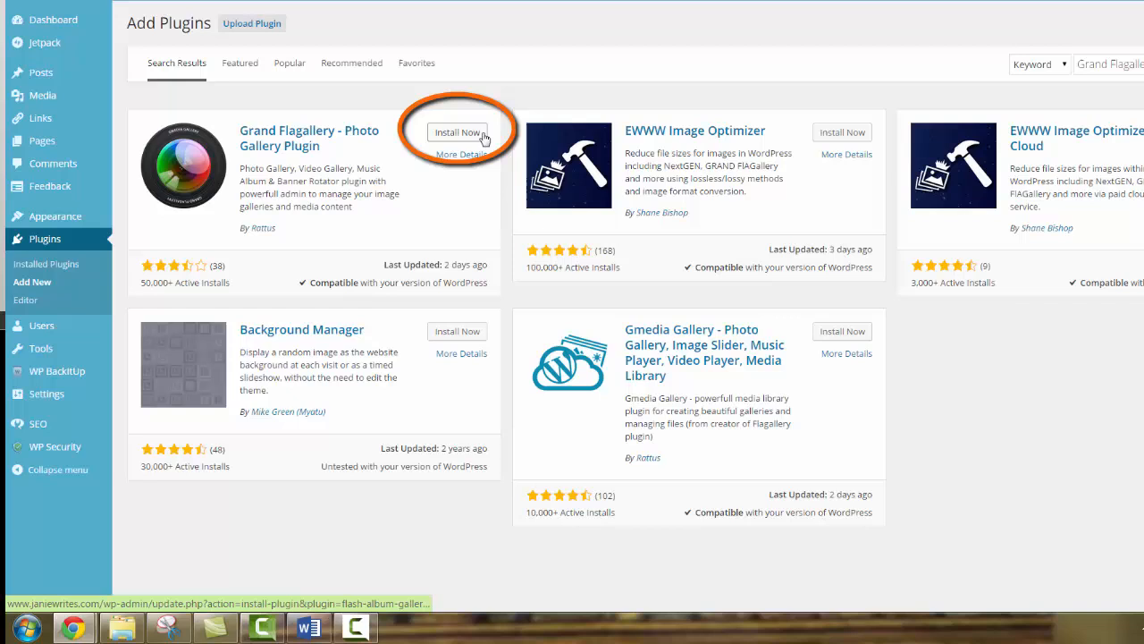
Step: Install Grand Flagallery and activate it as GRAND Flash Album Gallery
left_click(457, 131)
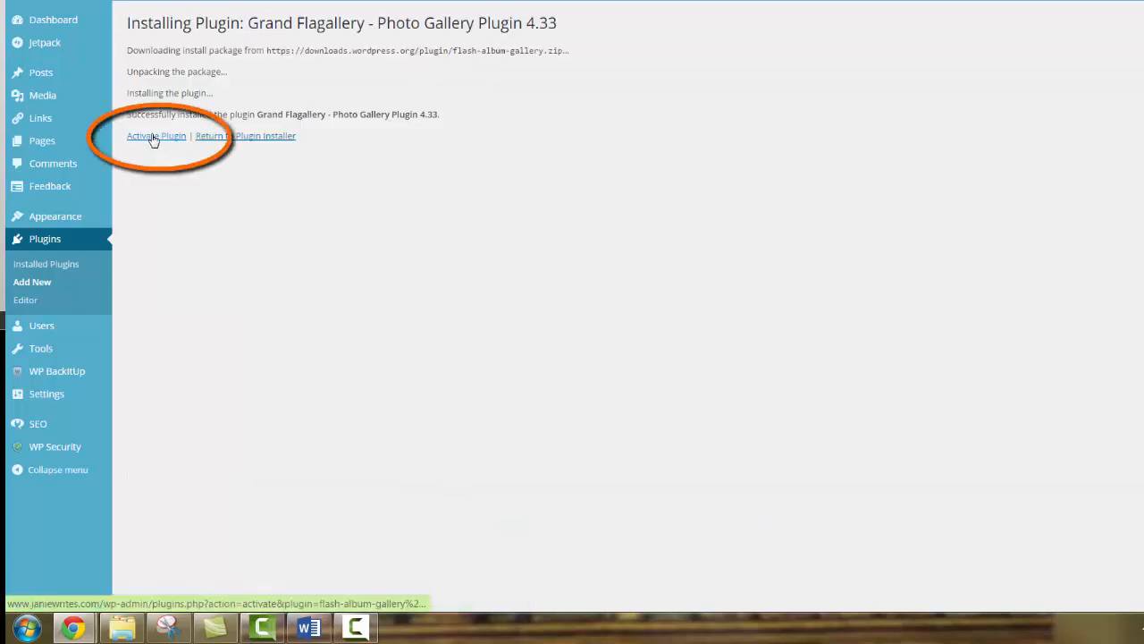
left_click(156, 135)
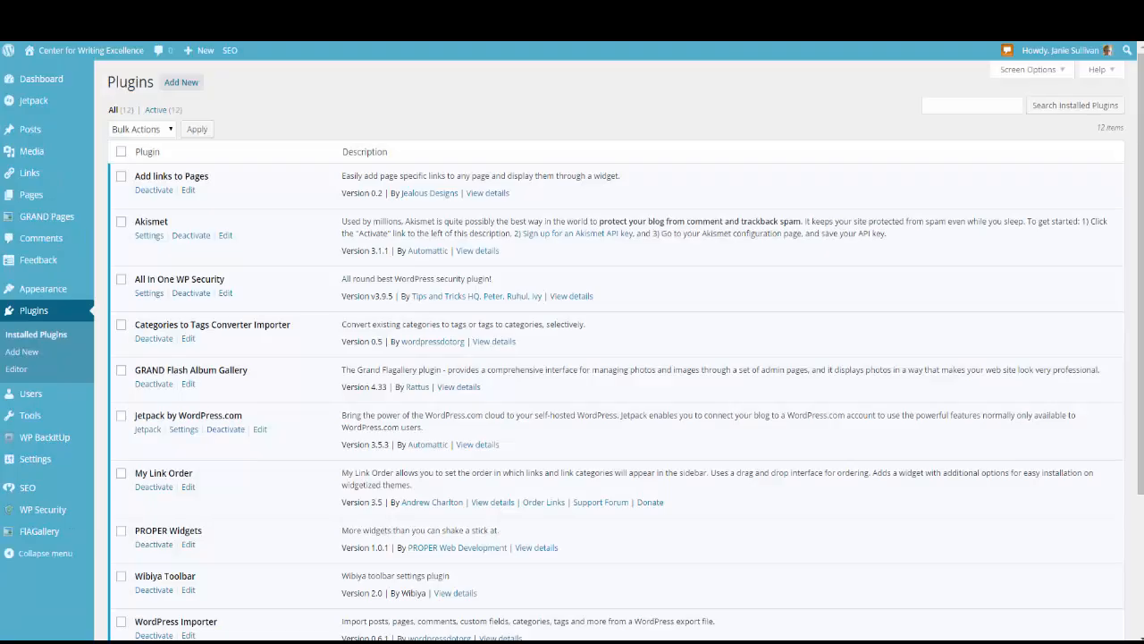
mouse_move(151, 415)
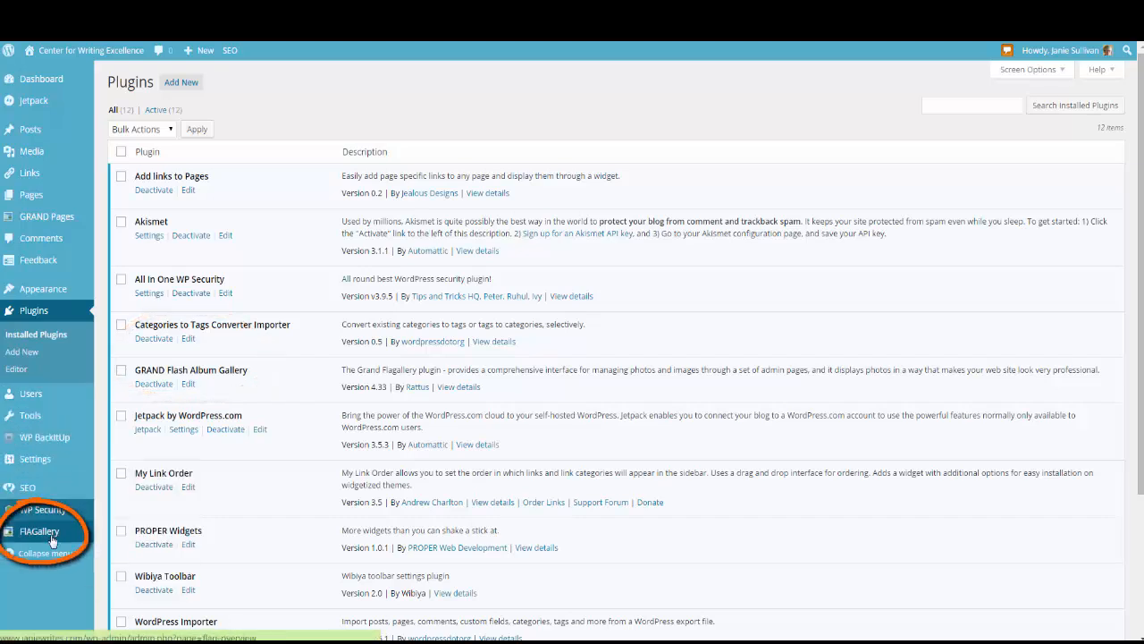
Step: Go through the FlAGallery Overview to its Manage Galleries page
left_click(39, 527)
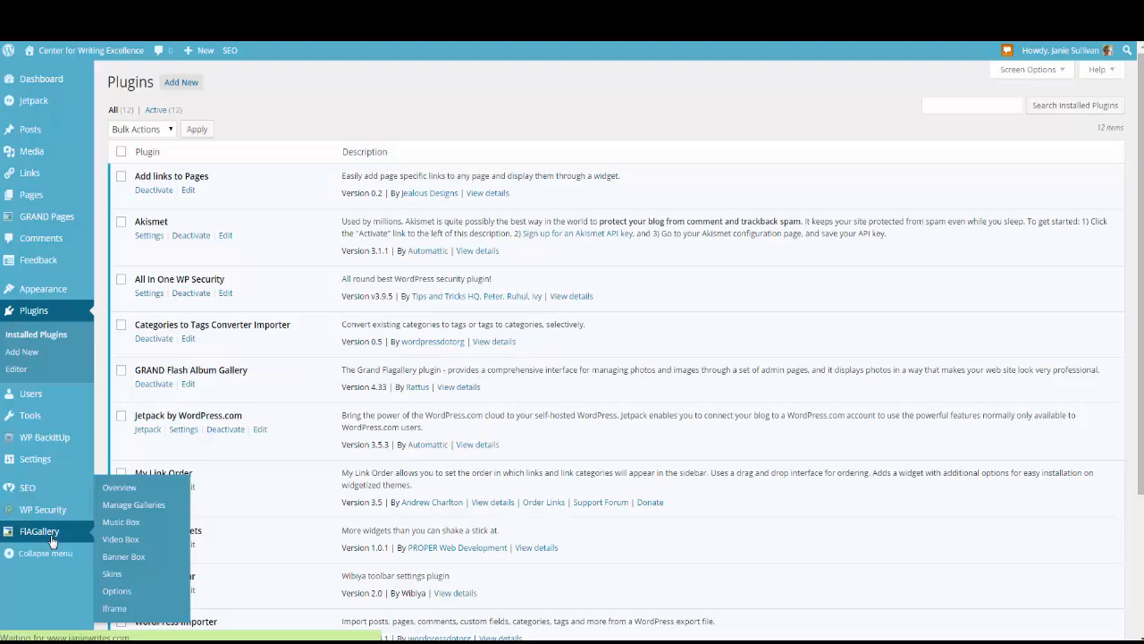
left_click(119, 486)
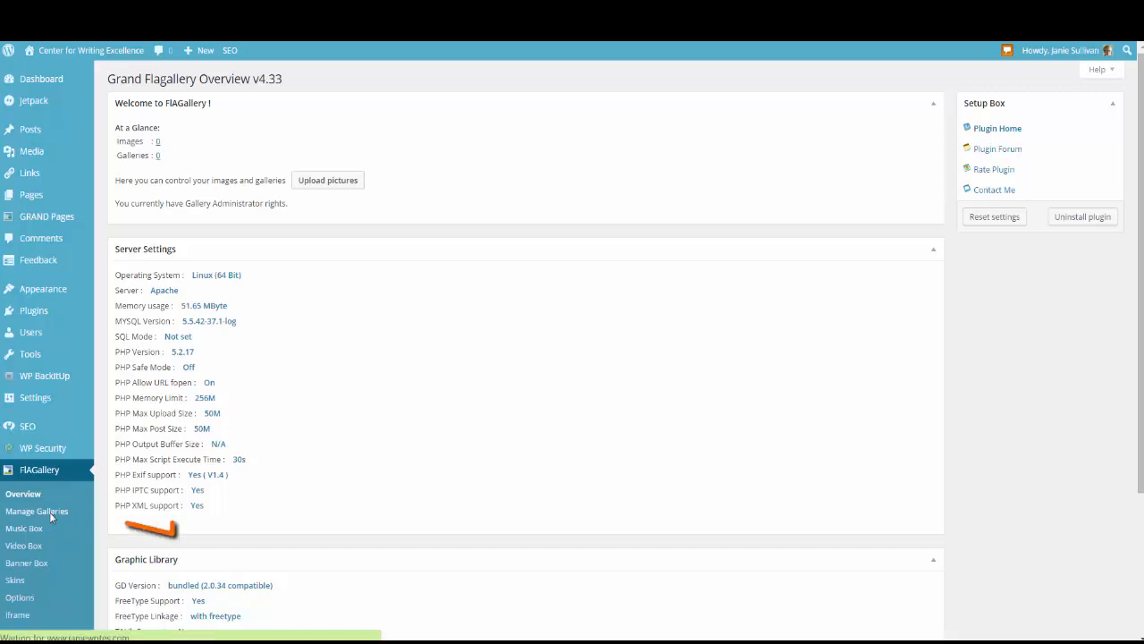
left_click(37, 510)
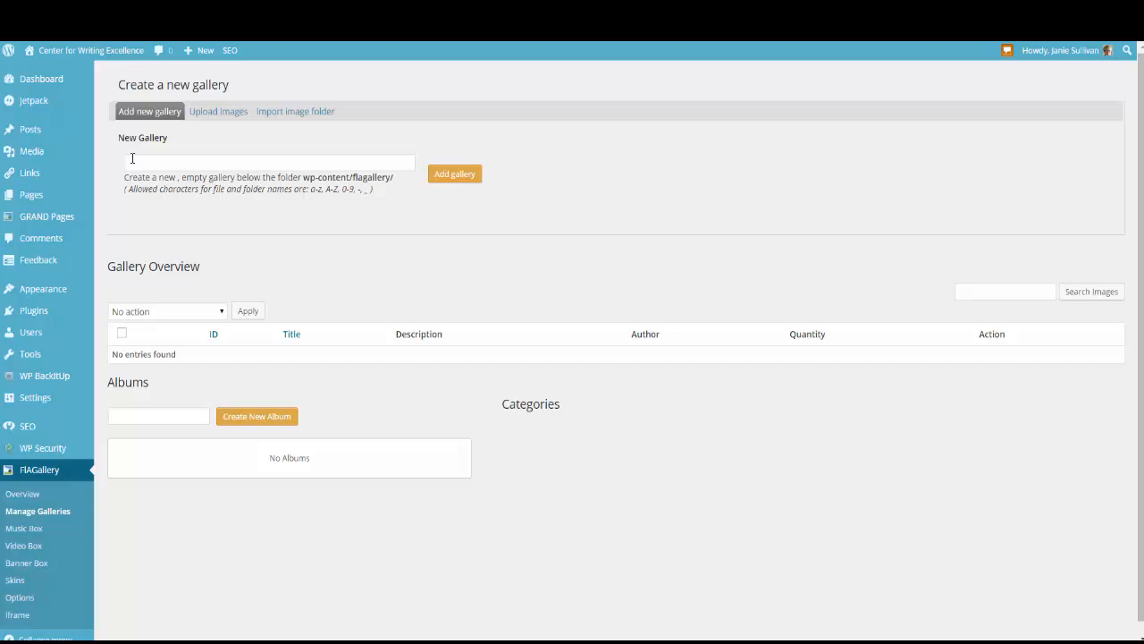
Step: Add a new gallery named Flowerpots to the FlAGallery gallery list
left_click(268, 162)
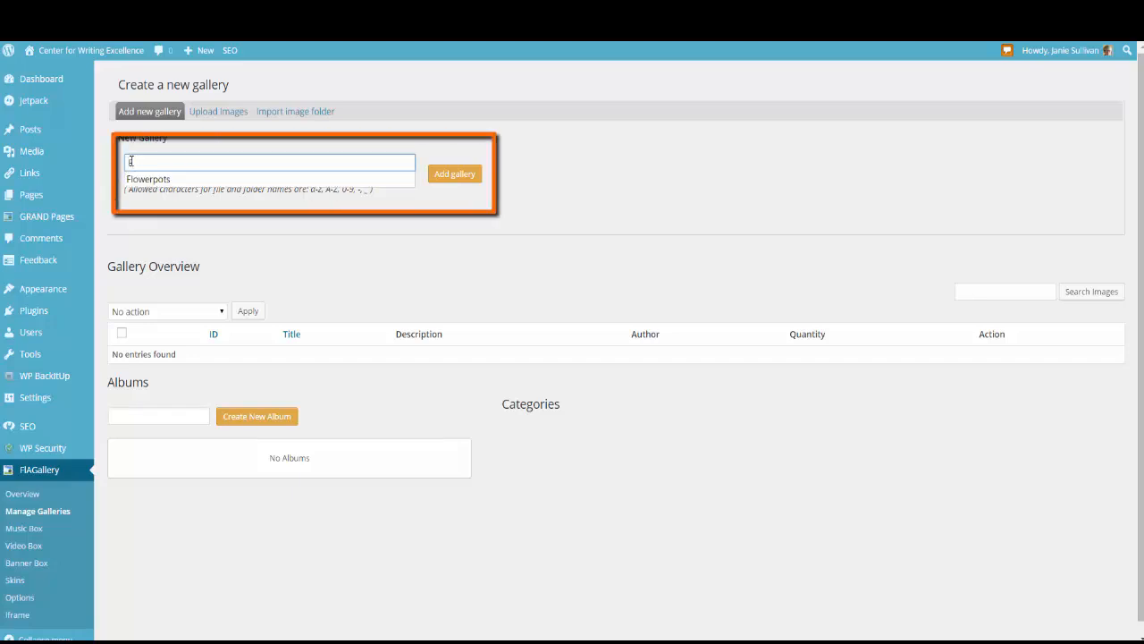
type("Flowerpots")
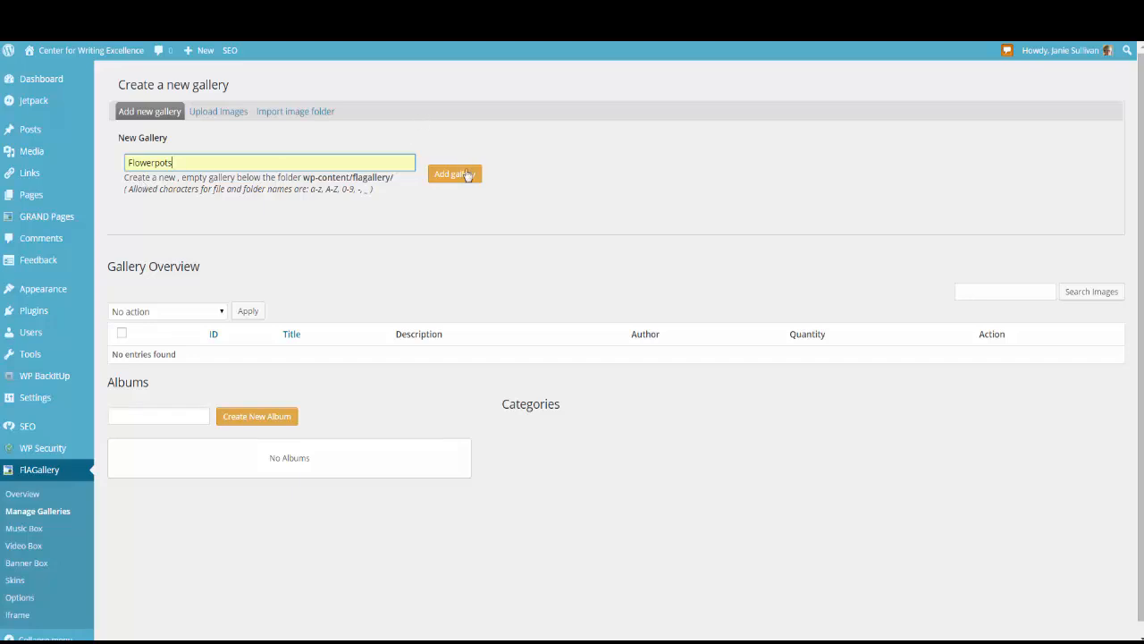
left_click(454, 173)
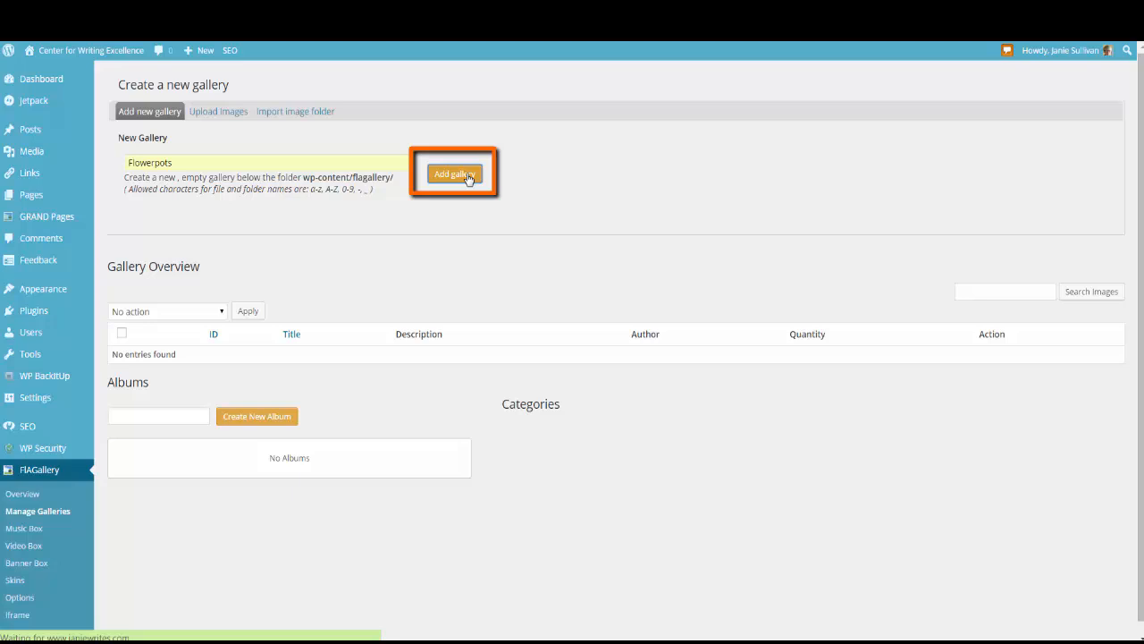
left_click(455, 172)
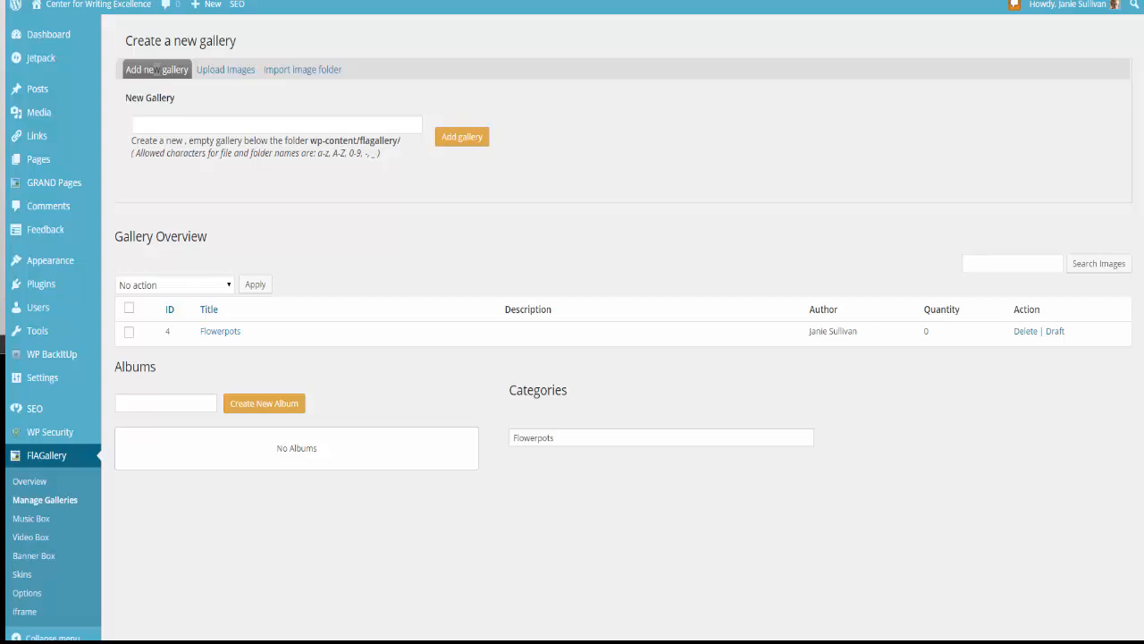
mouse_move(217, 79)
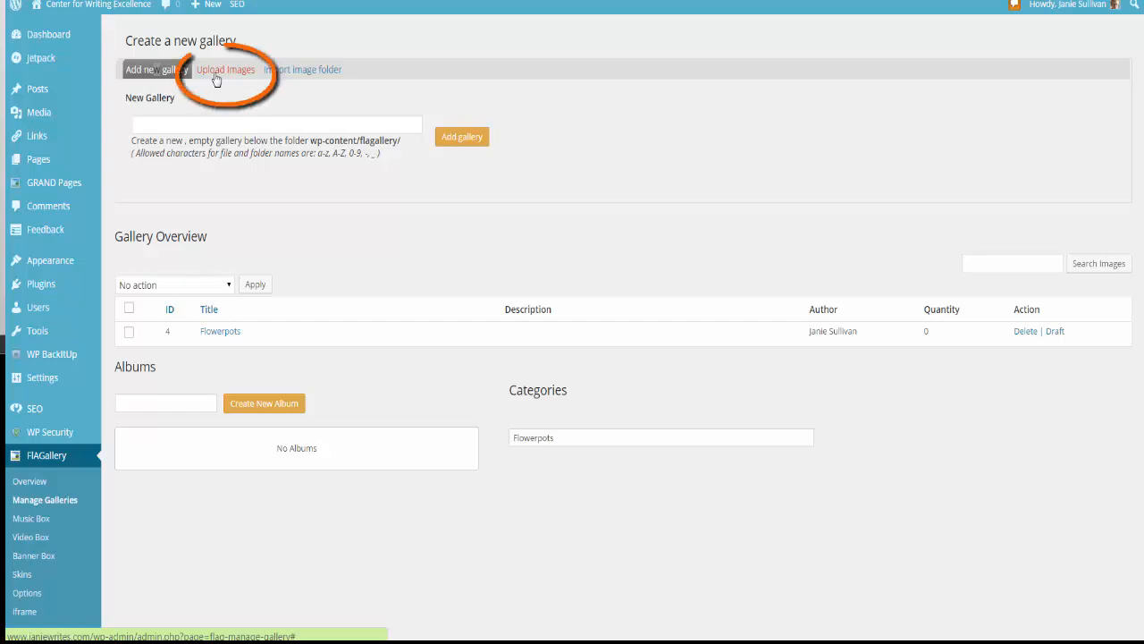
Step: Switch to Upload Images with Flowerpots as the destination gallery
left_click(219, 70)
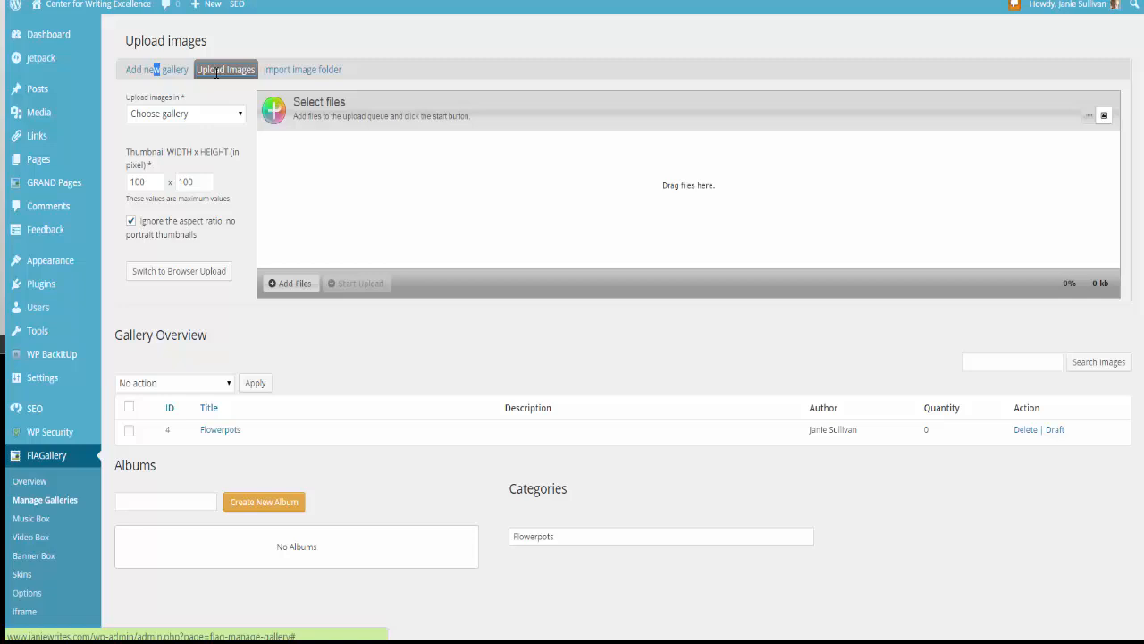
mouse_move(134, 107)
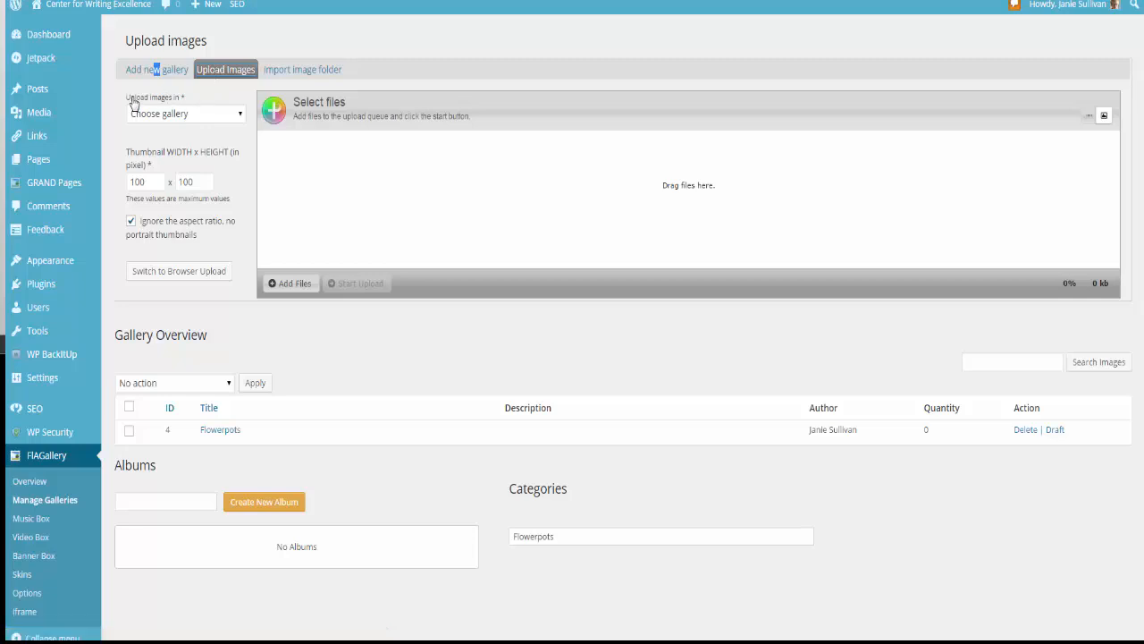
mouse_move(201, 119)
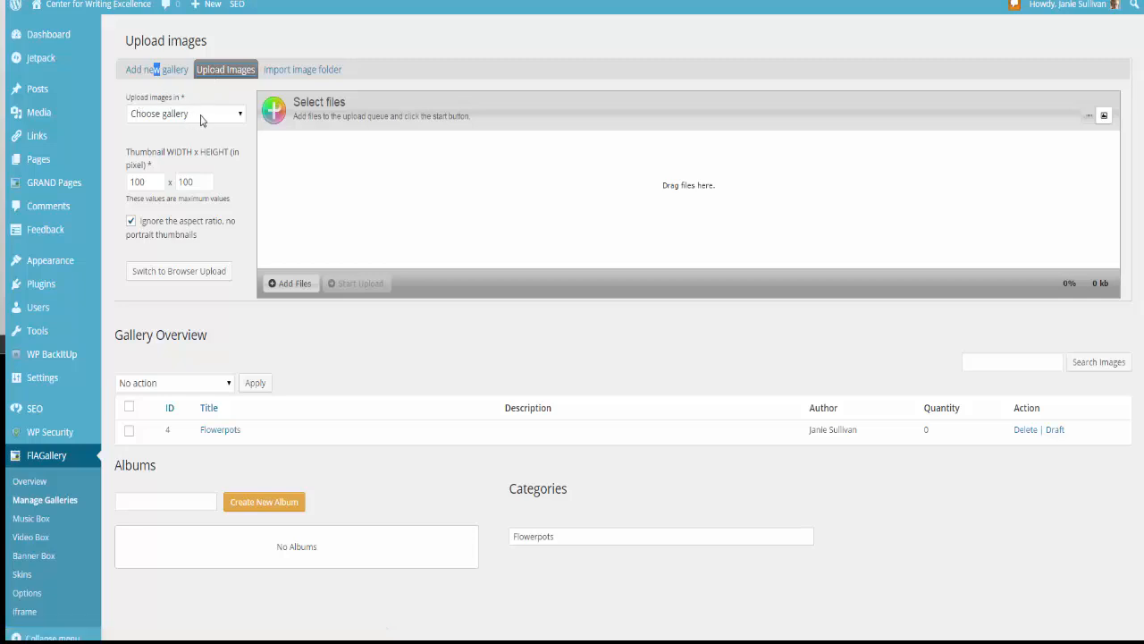
mouse_move(213, 116)
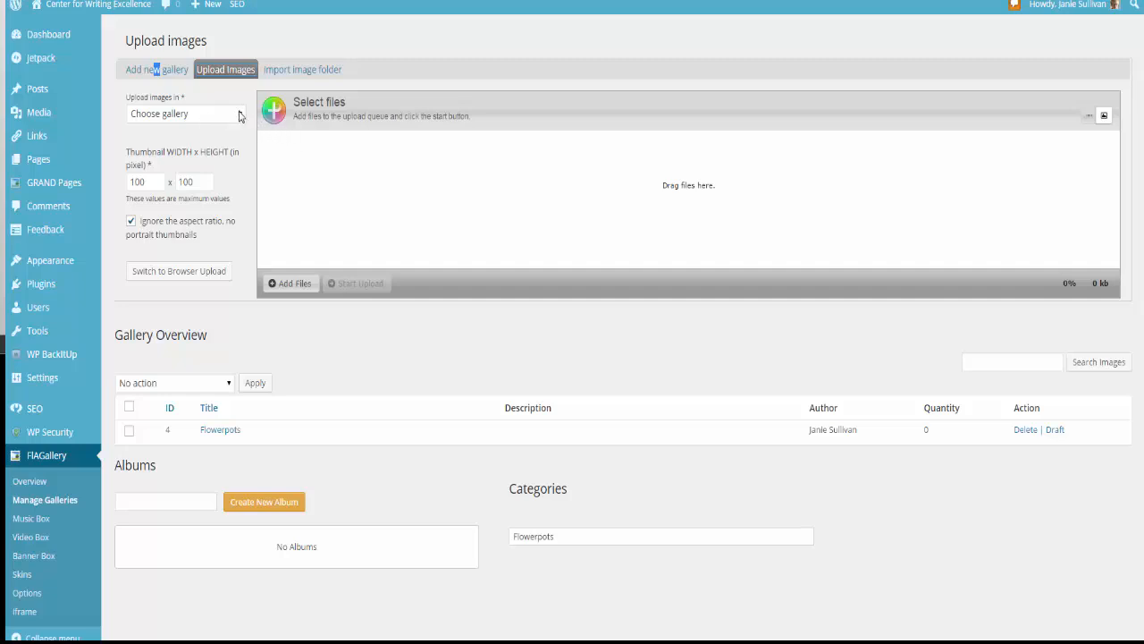
left_click(185, 113)
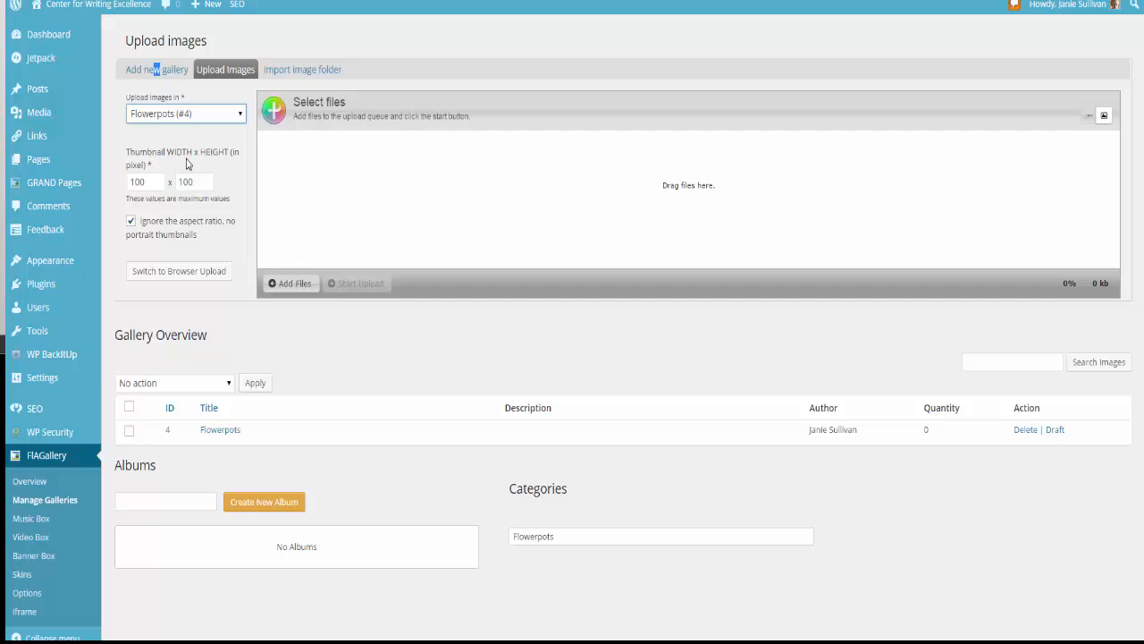
mouse_move(262, 198)
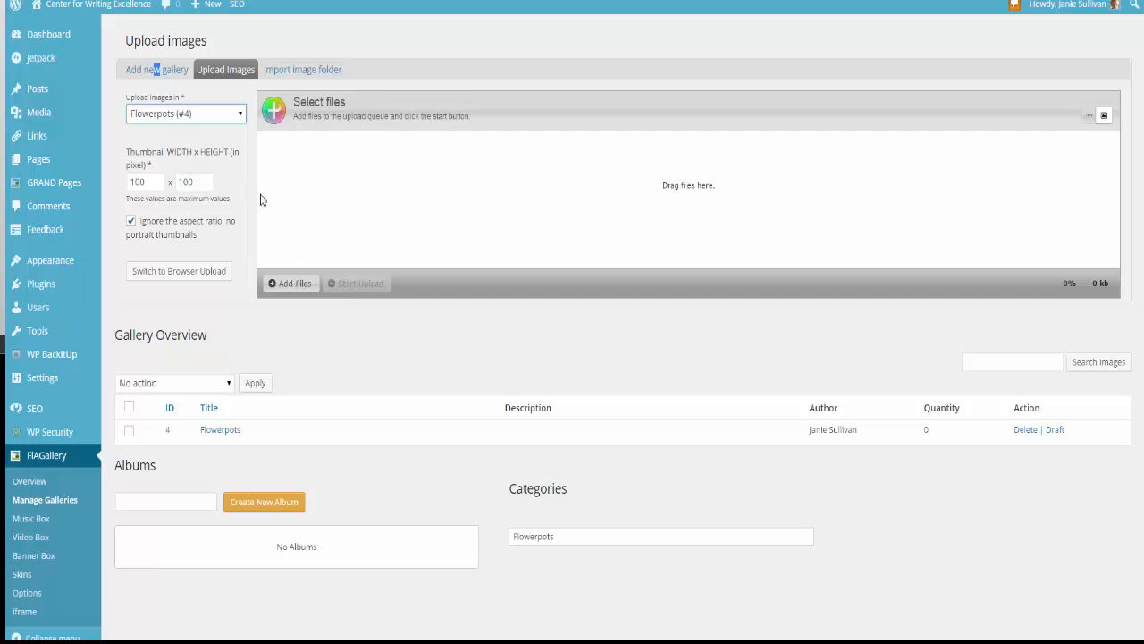
mouse_move(459, 213)
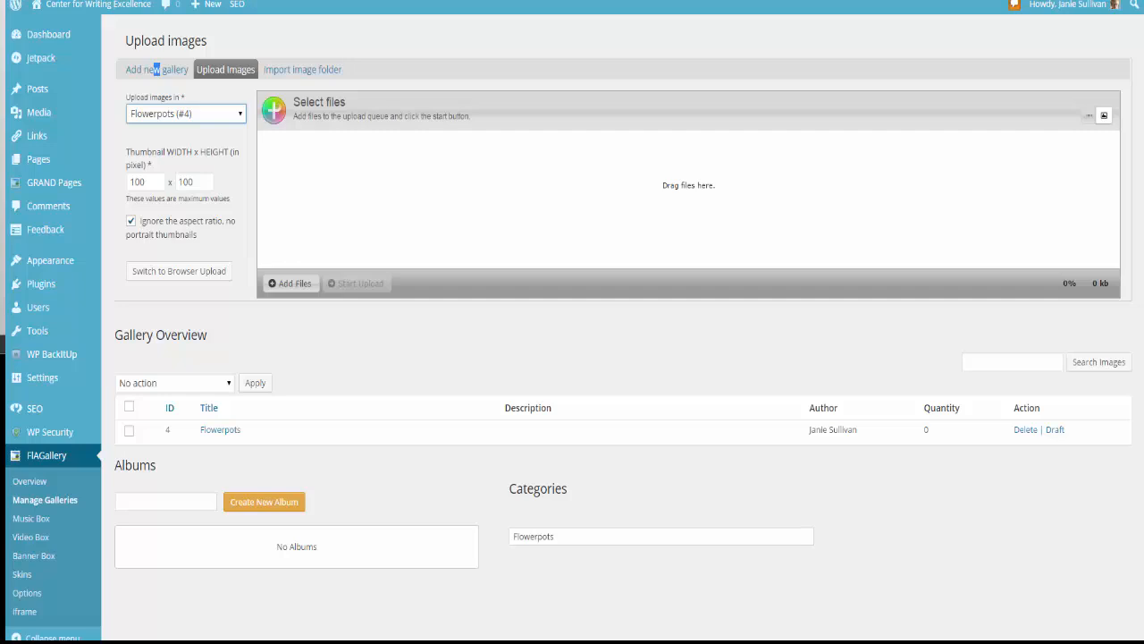
Step: Queue the six flower pot photos from the computer and upload them into Flowerpots
left_click(290, 284)
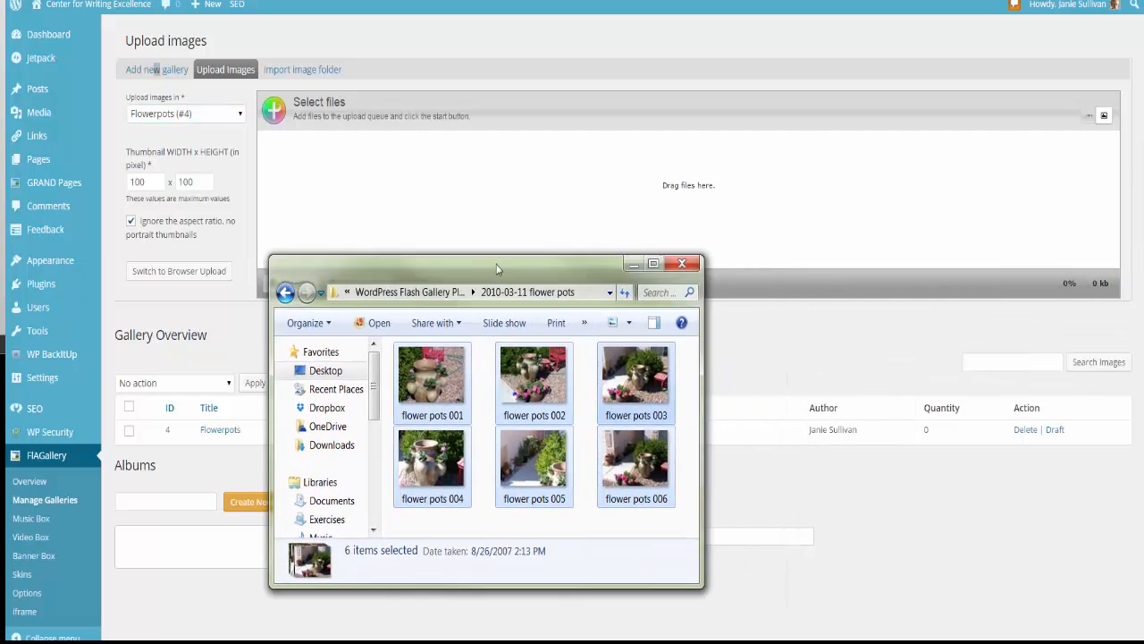
left_click_drag(498, 263, 489, 266)
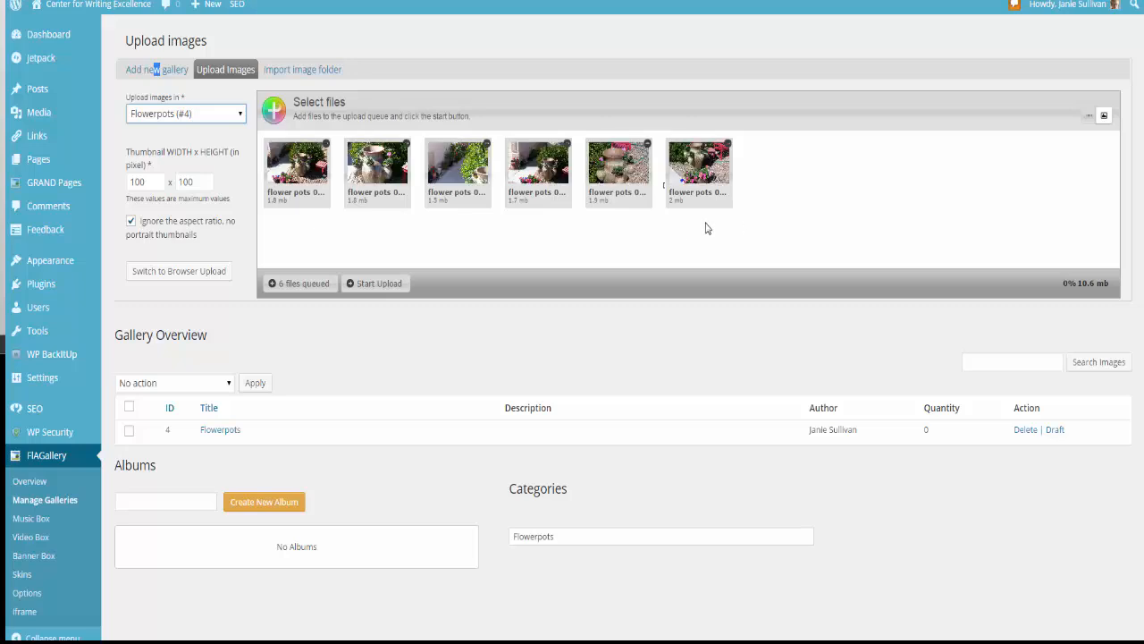
left_click(375, 284)
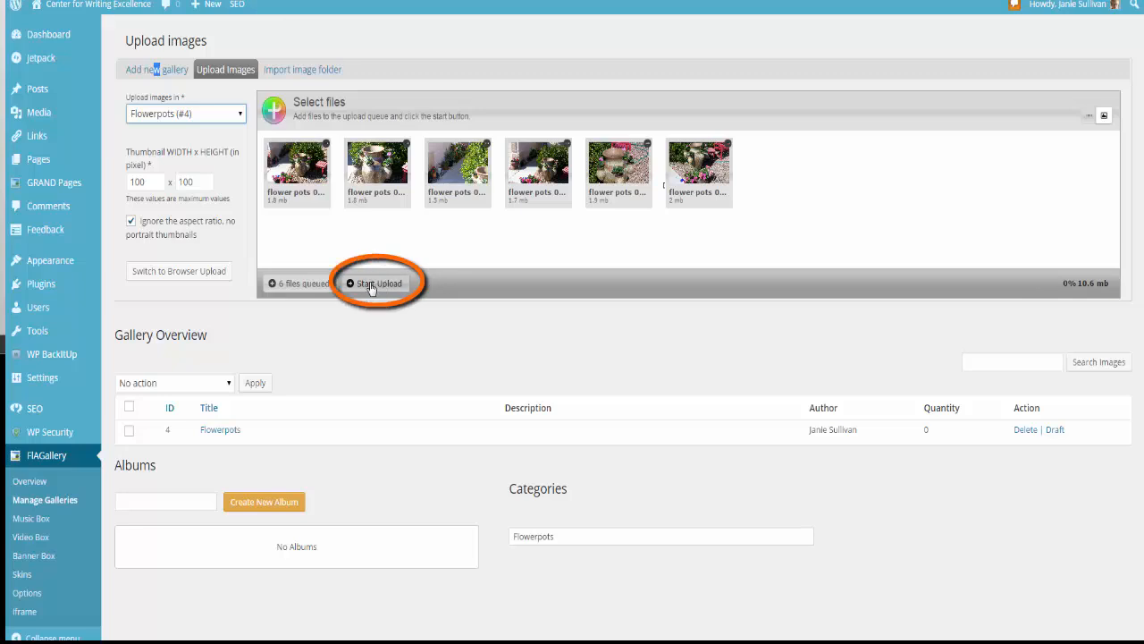
left_click(377, 282)
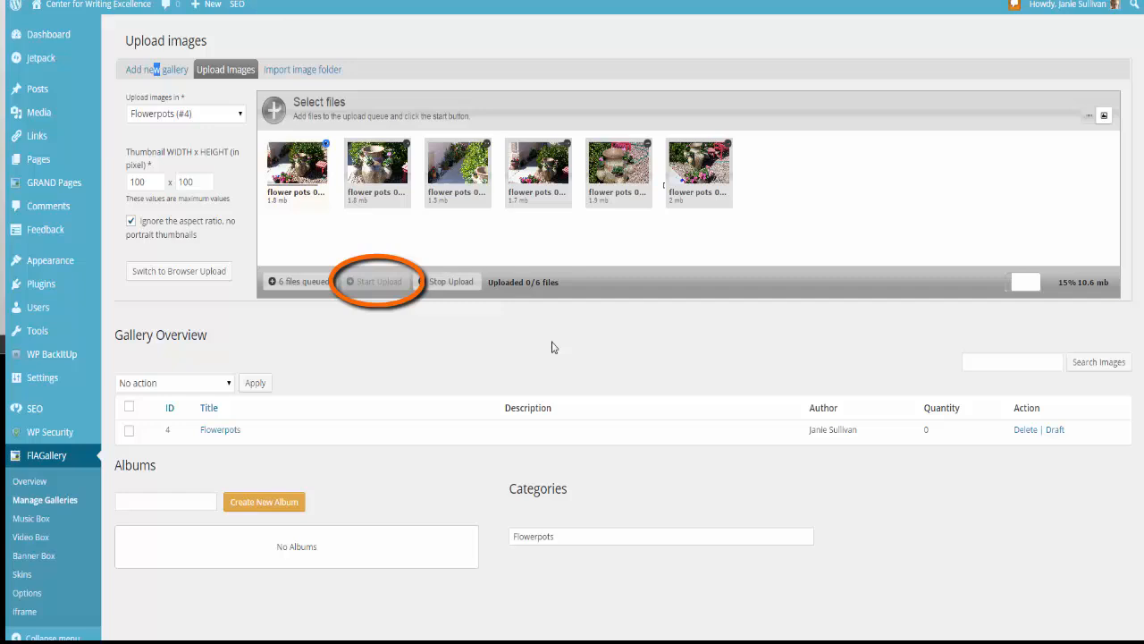
left_click(376, 282)
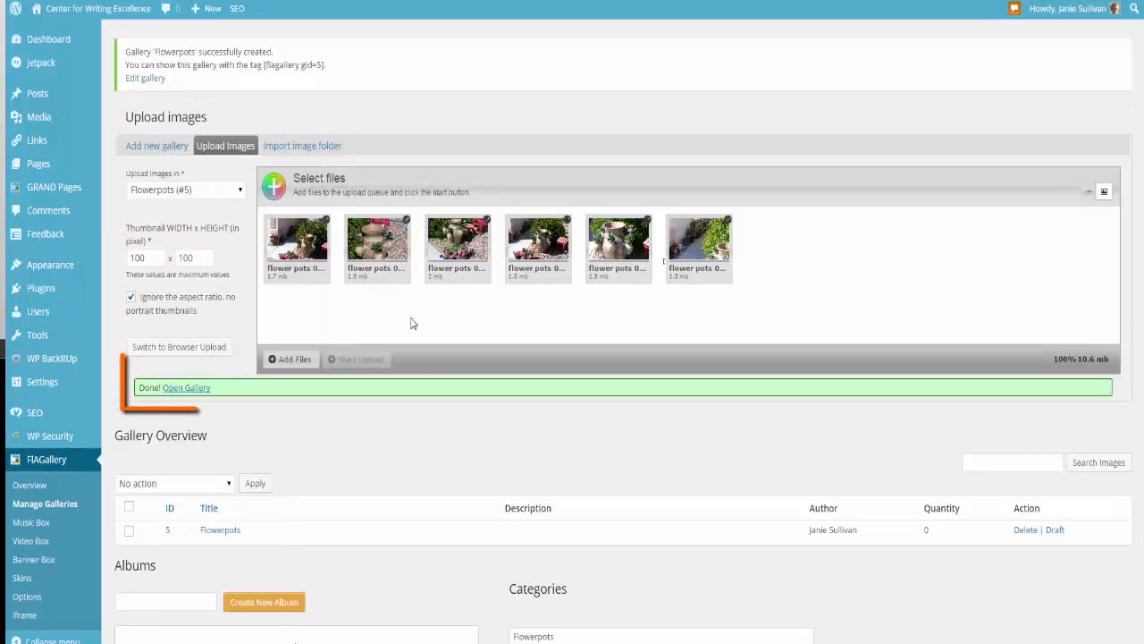
mouse_move(179, 387)
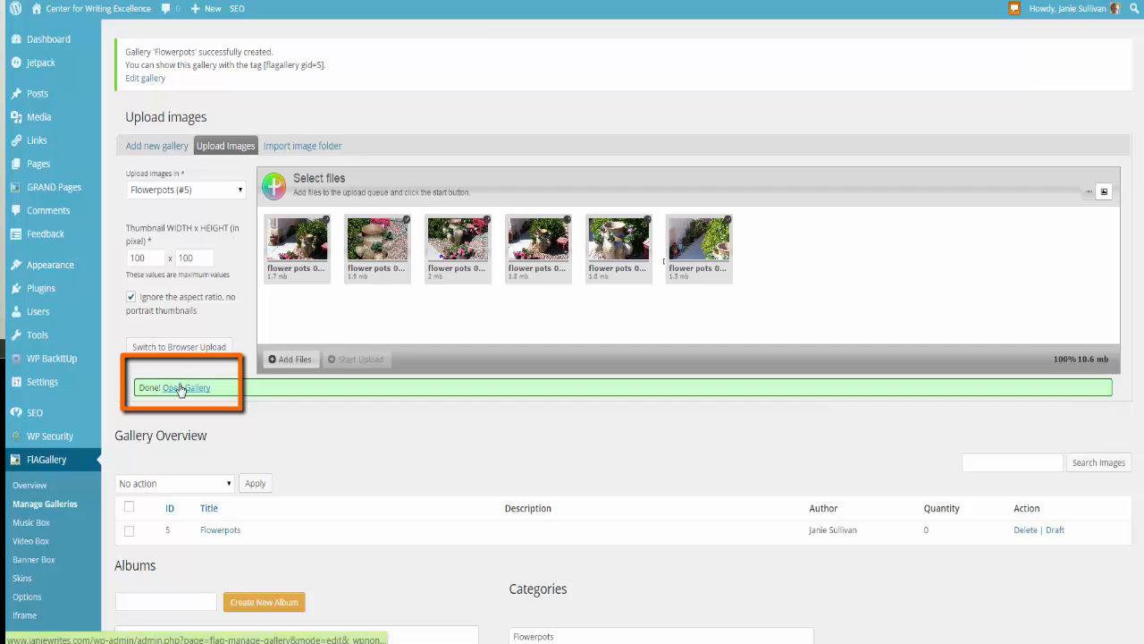
Step: Enter 'flowerpots' as the first photo's alt text in the Flowerpots gallery and save the changes
left_click(185, 388)
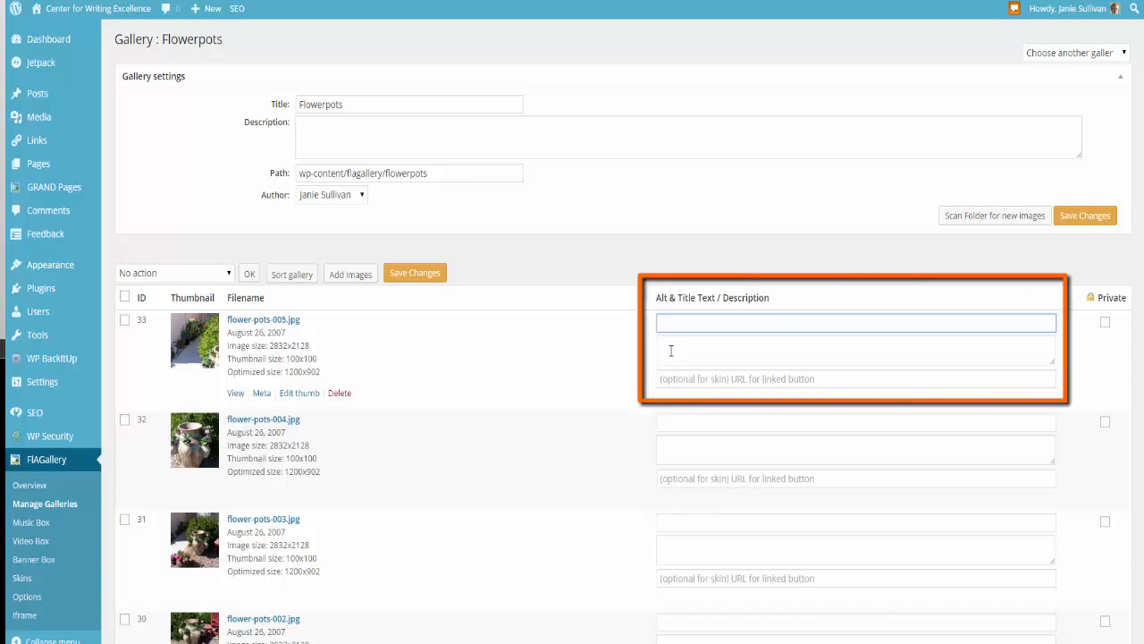
type("f")
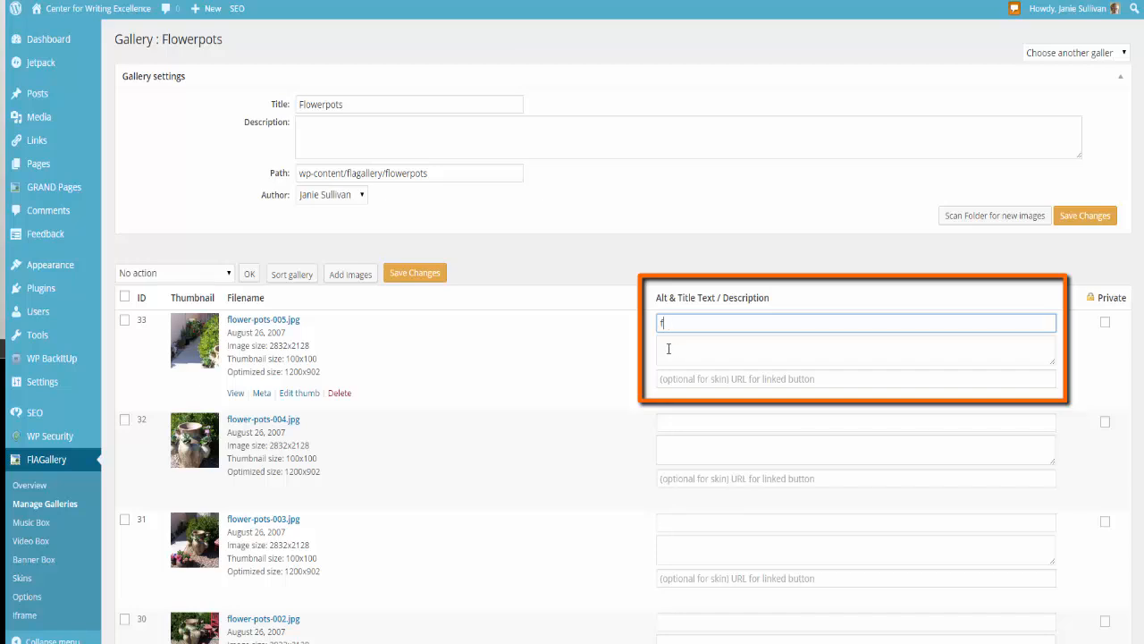
type("lowerpots")
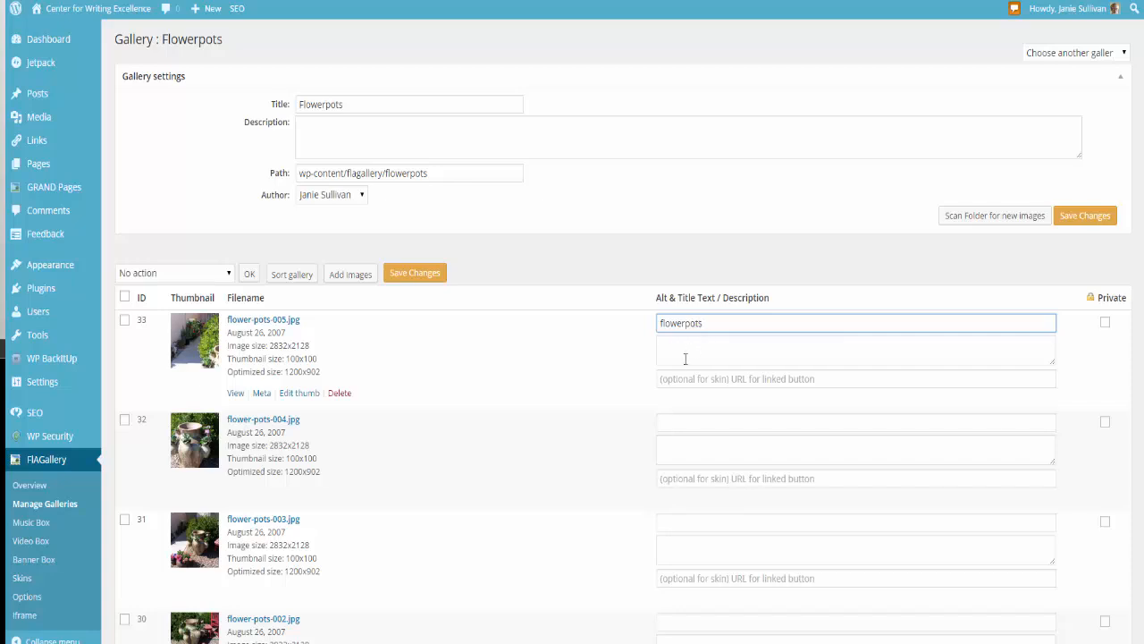
left_click(854, 349)
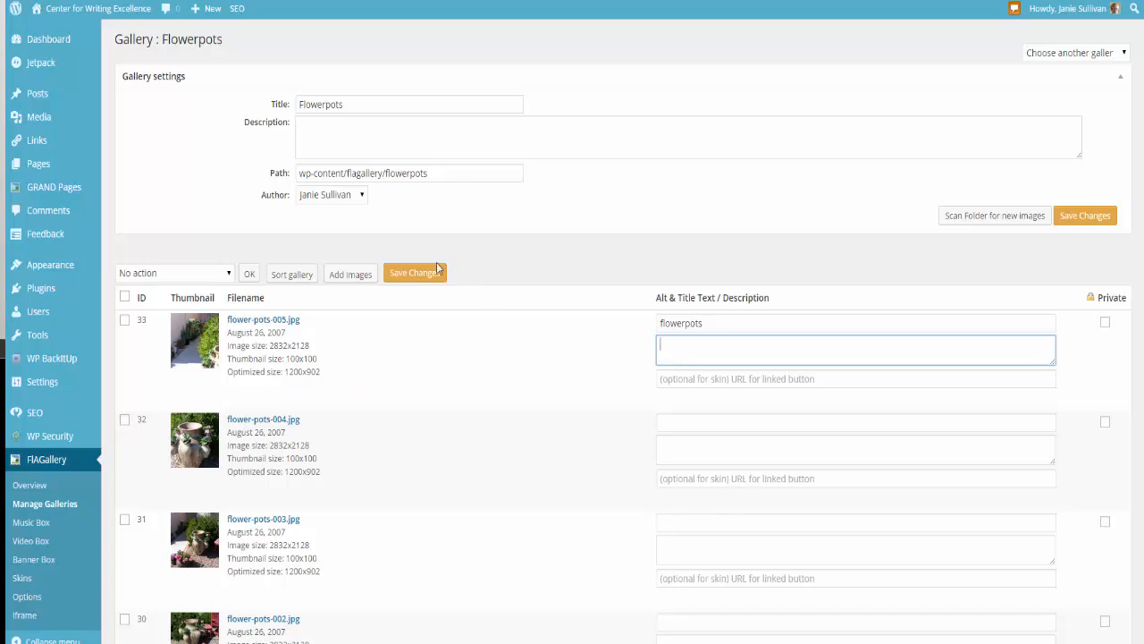
left_click(414, 272)
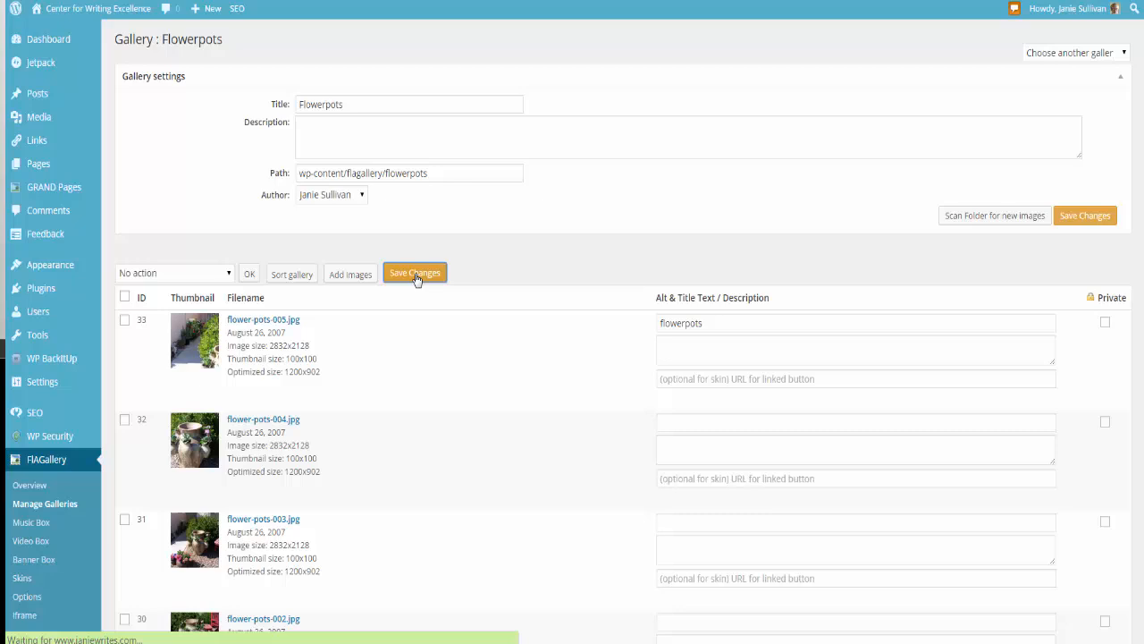
left_click(415, 273)
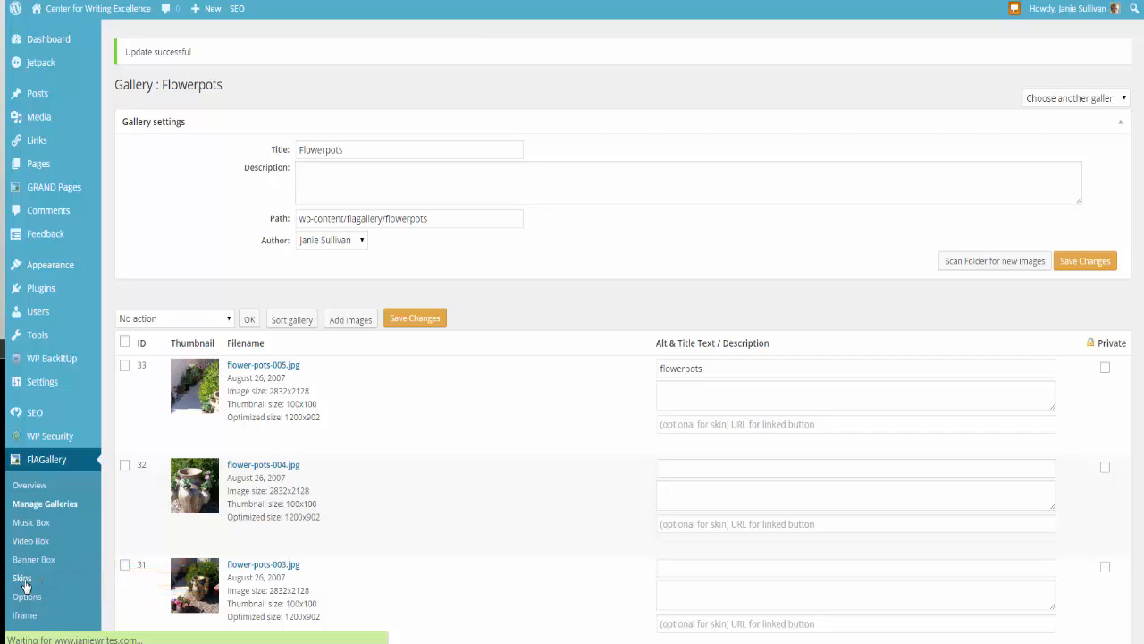
left_click(22, 578)
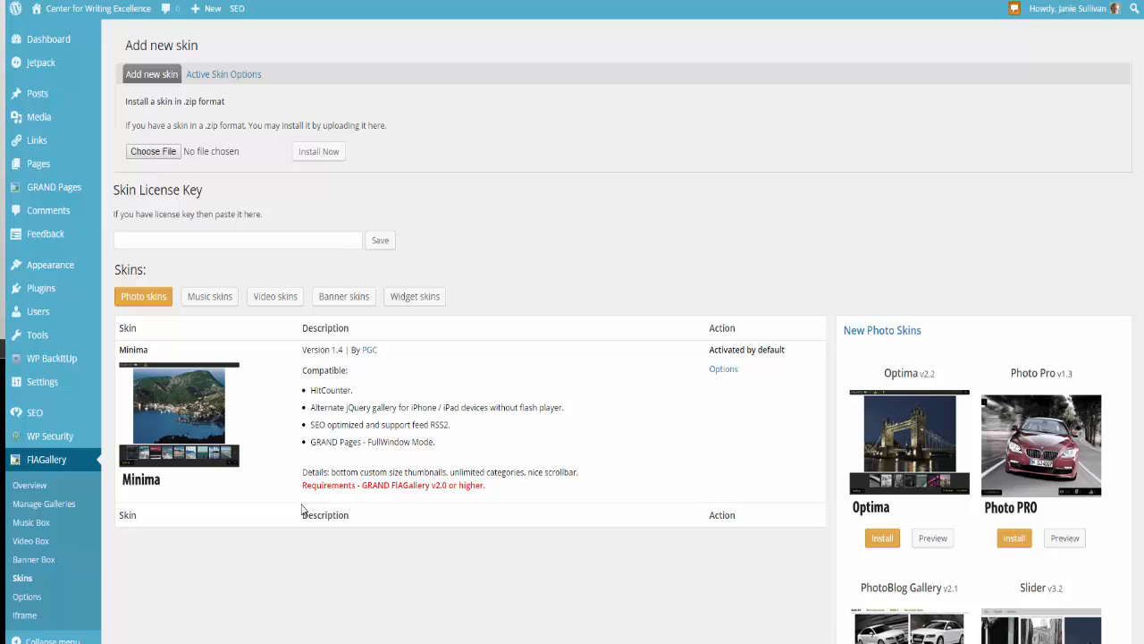
mouse_move(302, 485)
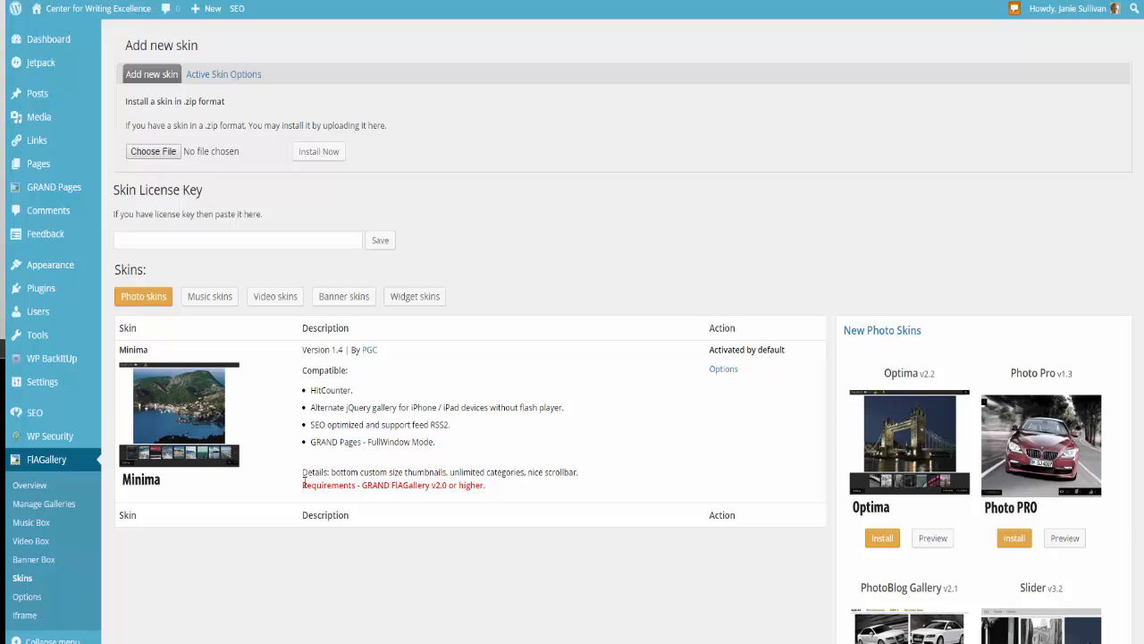
mouse_move(128, 372)
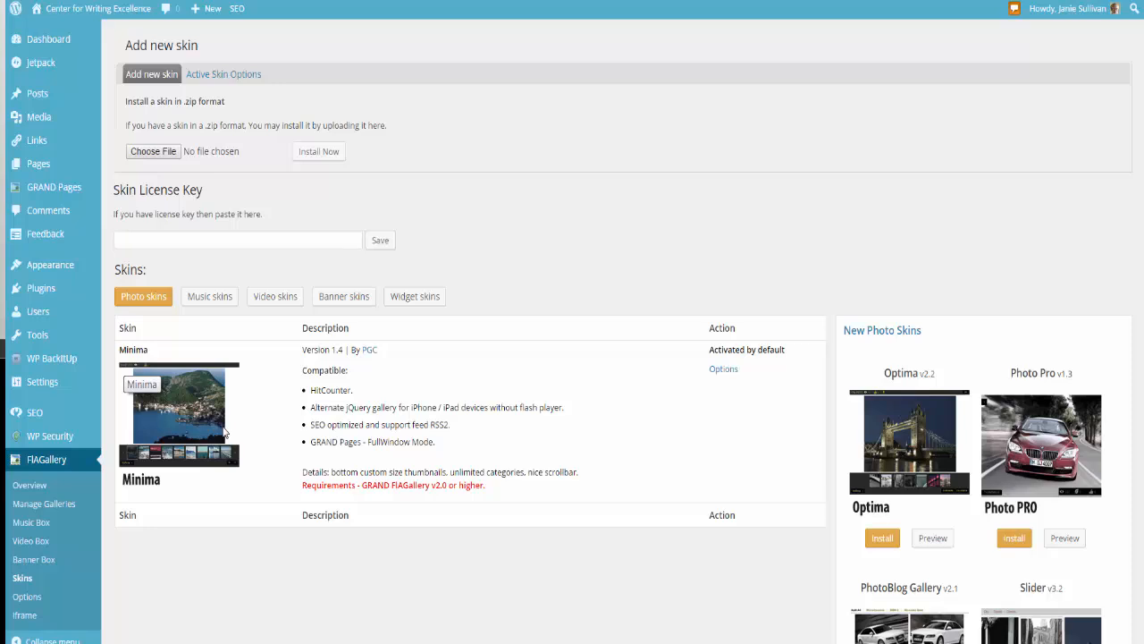
mouse_move(229, 443)
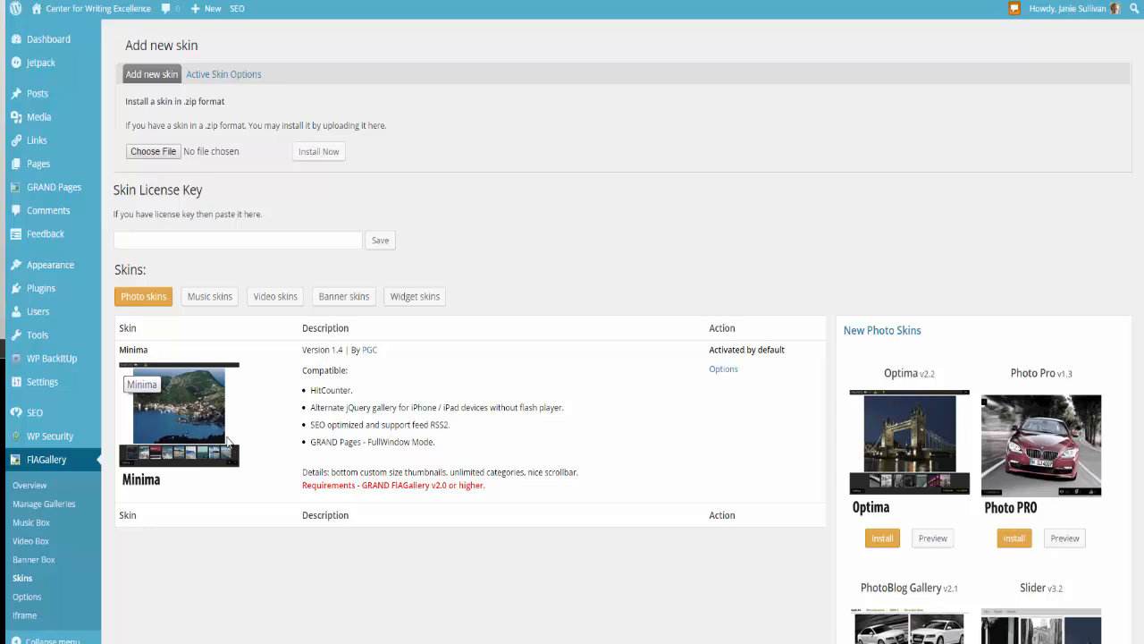
mouse_move(291, 451)
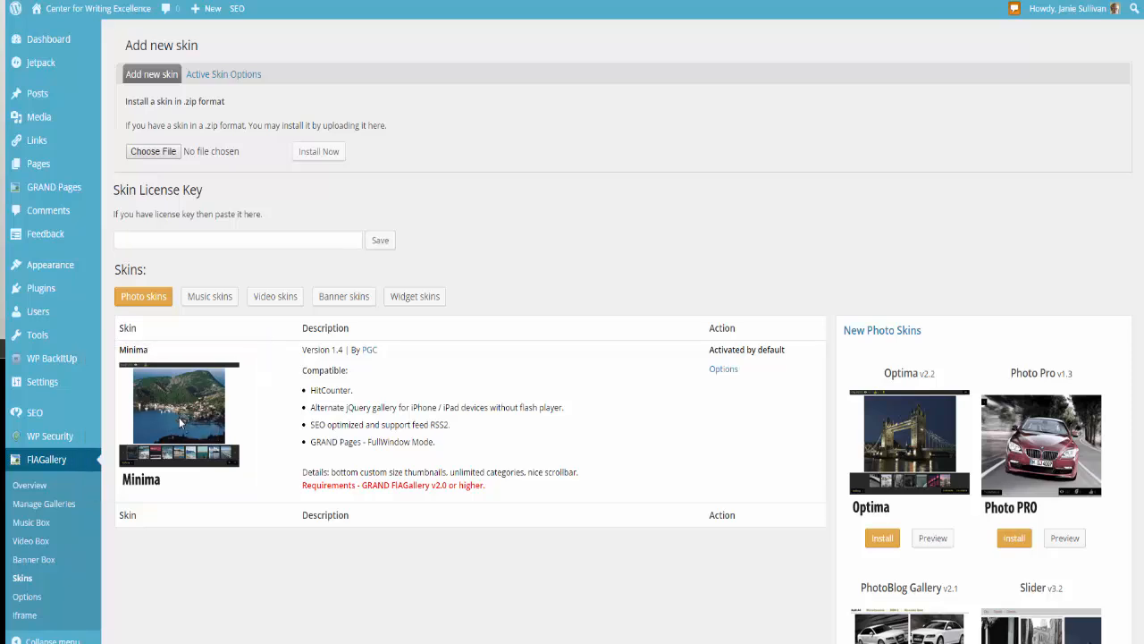
mouse_move(176, 422)
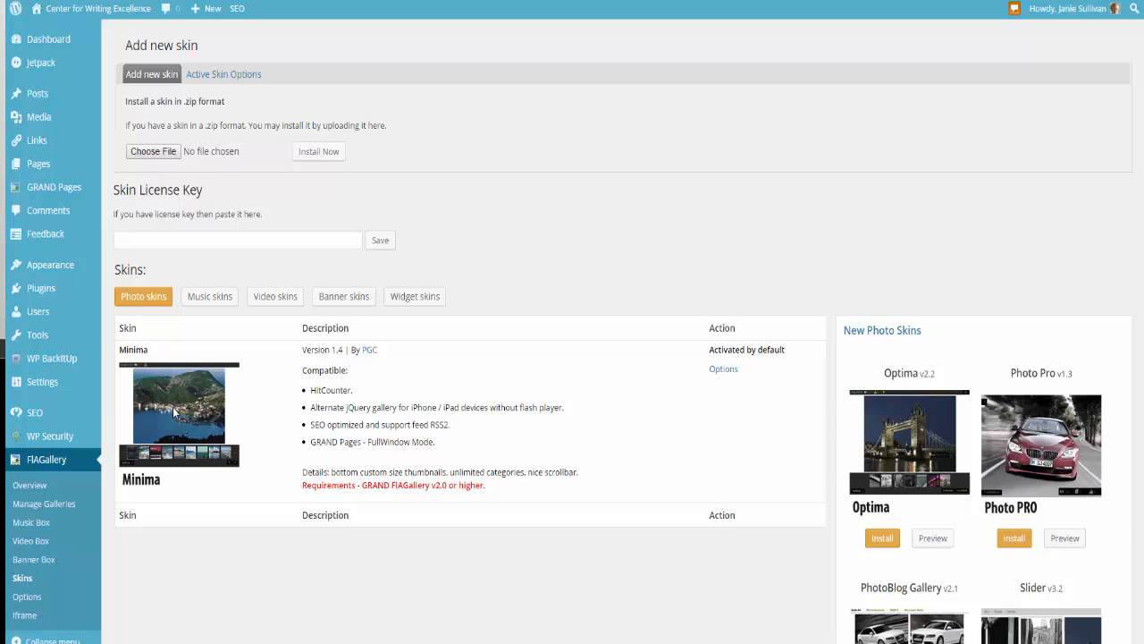
mouse_move(79, 132)
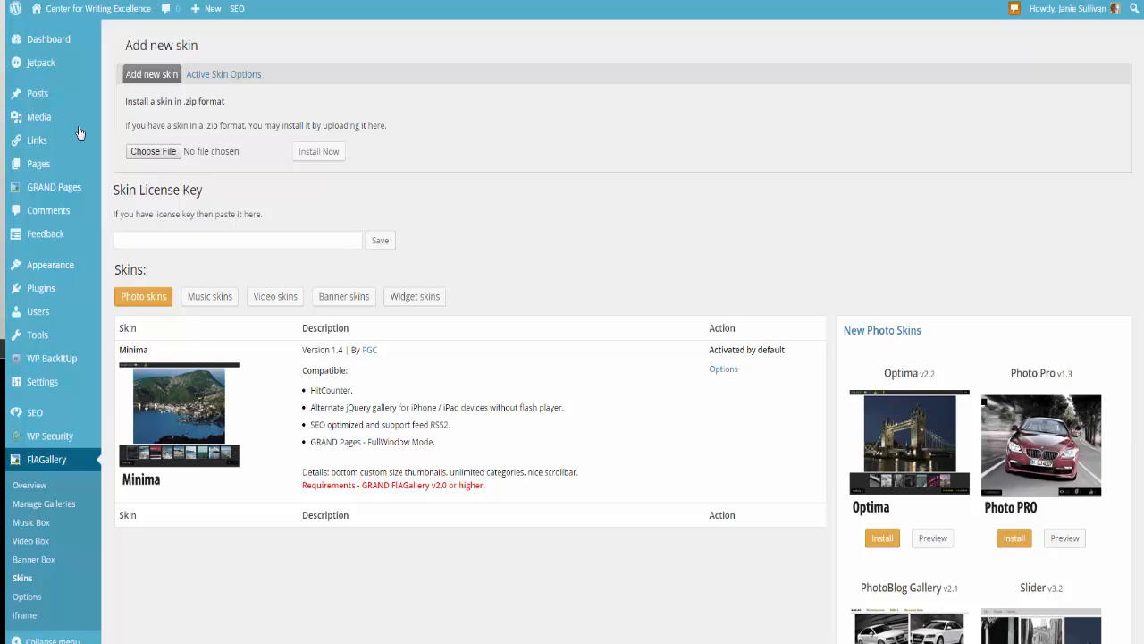
mouse_move(39, 164)
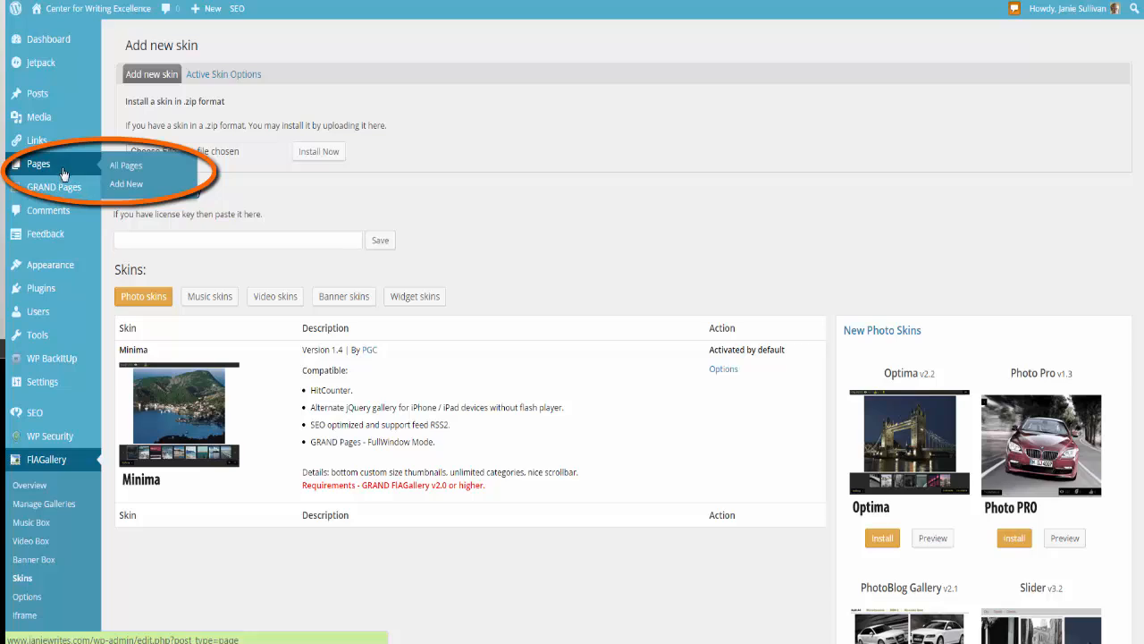
mouse_move(123, 170)
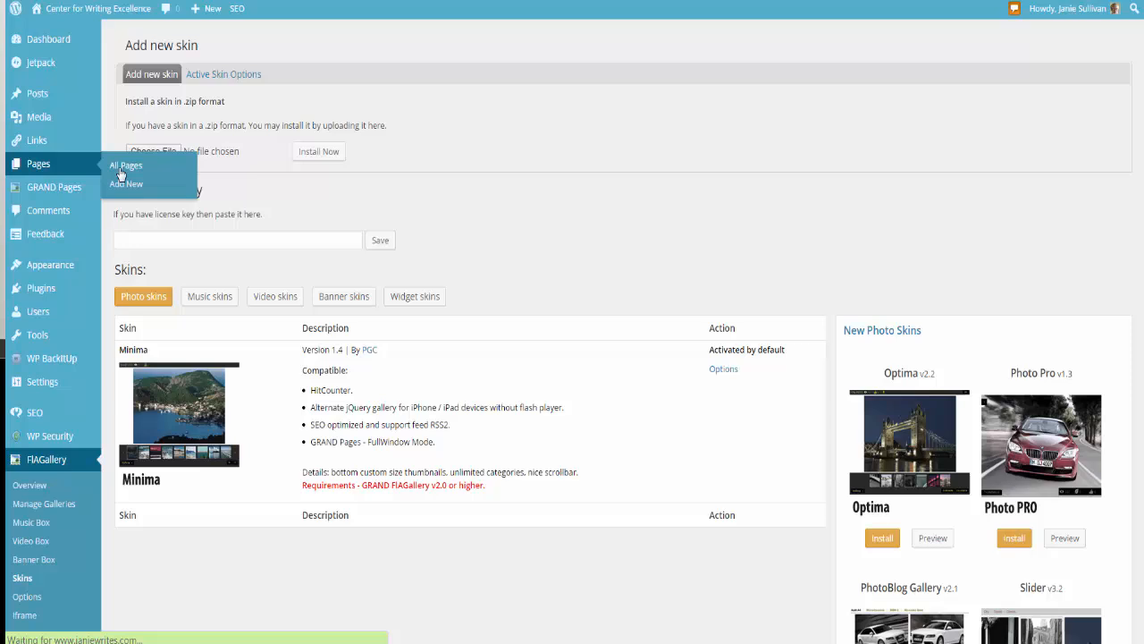
Step: From All Pages, open Gallery Page – Private in the editor
left_click(125, 165)
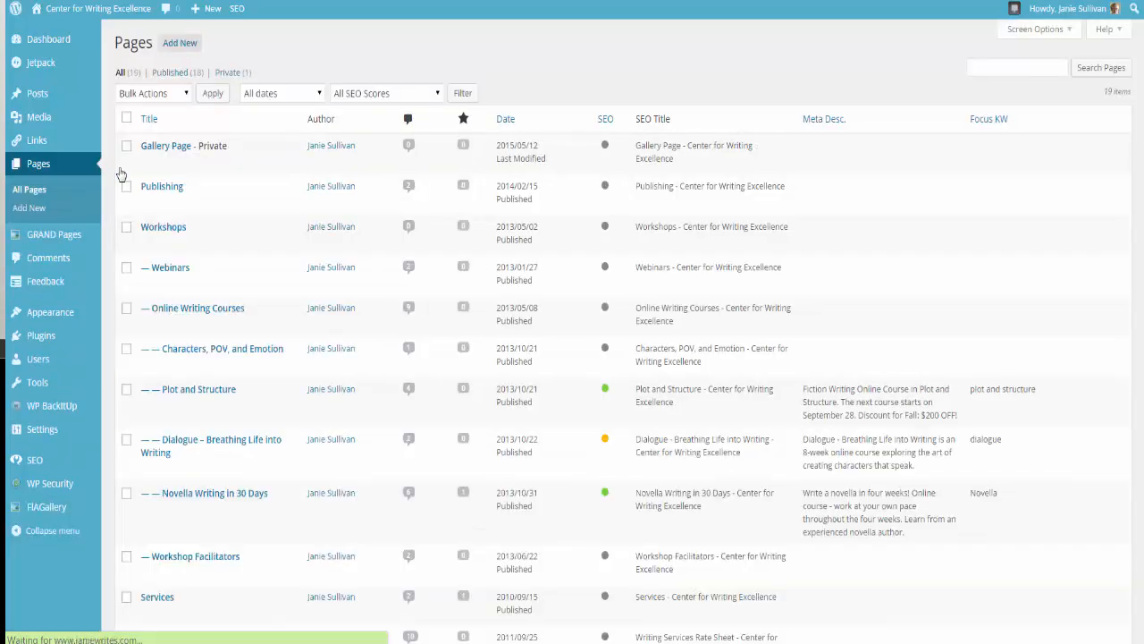
mouse_move(179, 148)
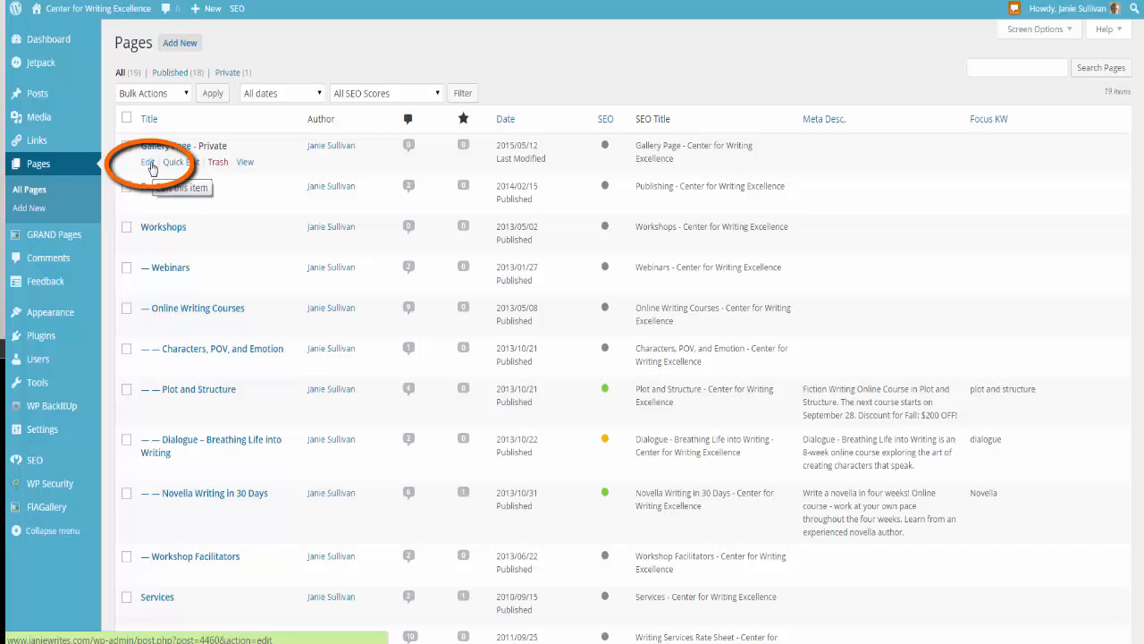
left_click(147, 162)
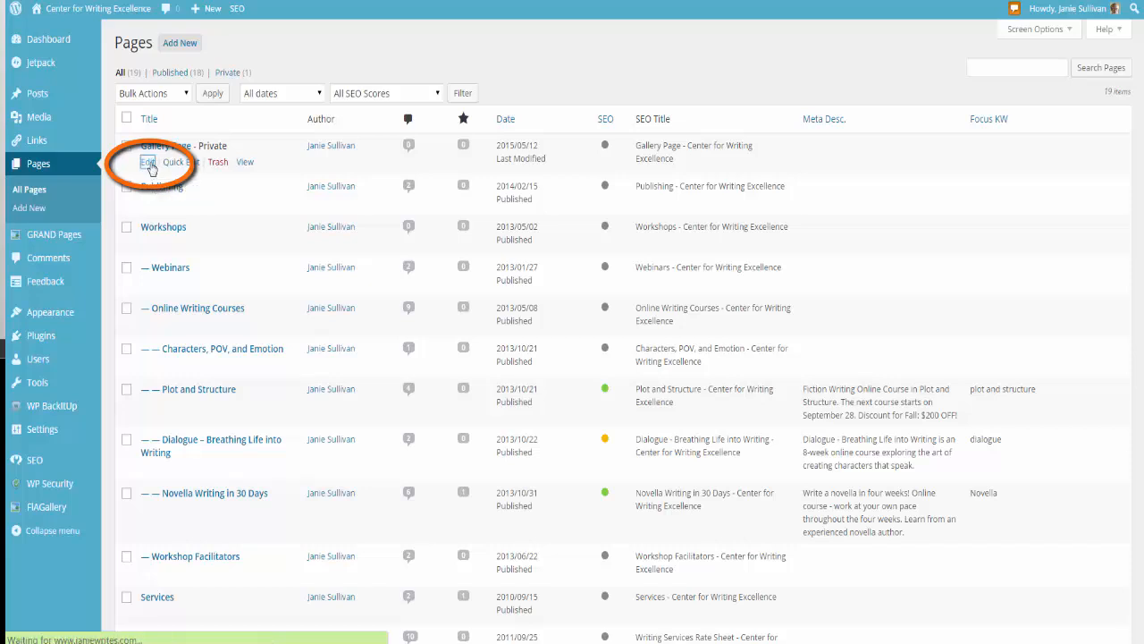
left_click(146, 162)
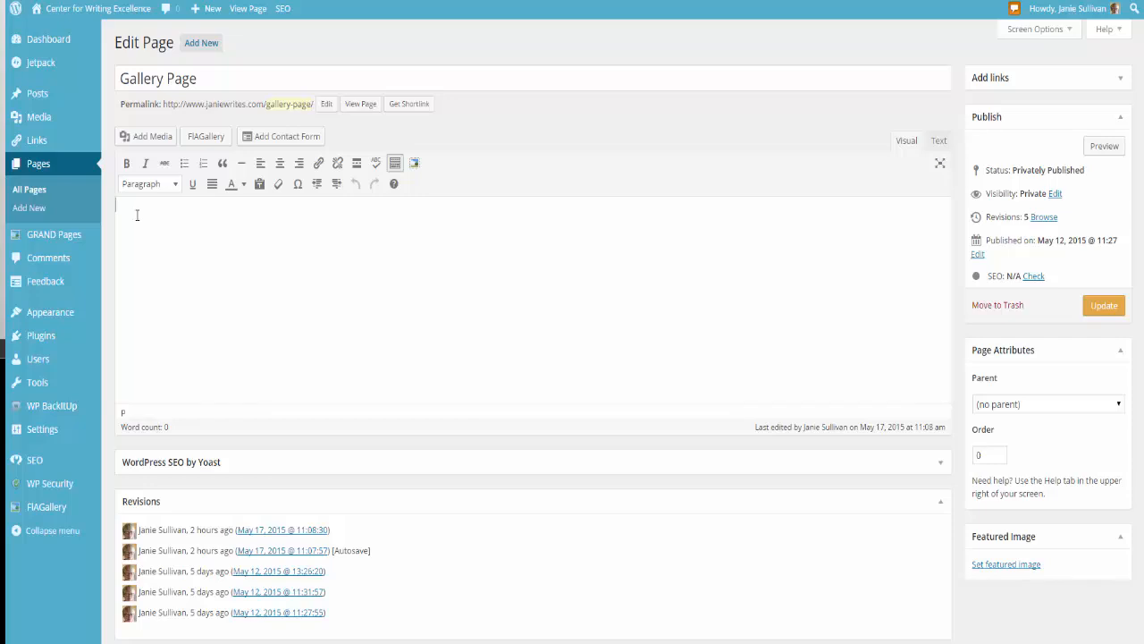
Step: Write 'Following is a gallery of photos of the flowerpots lining the front walkway of my home' and move below it
type("Following is a gallery of photos of the flowerpots lining the front walkway of my home.")
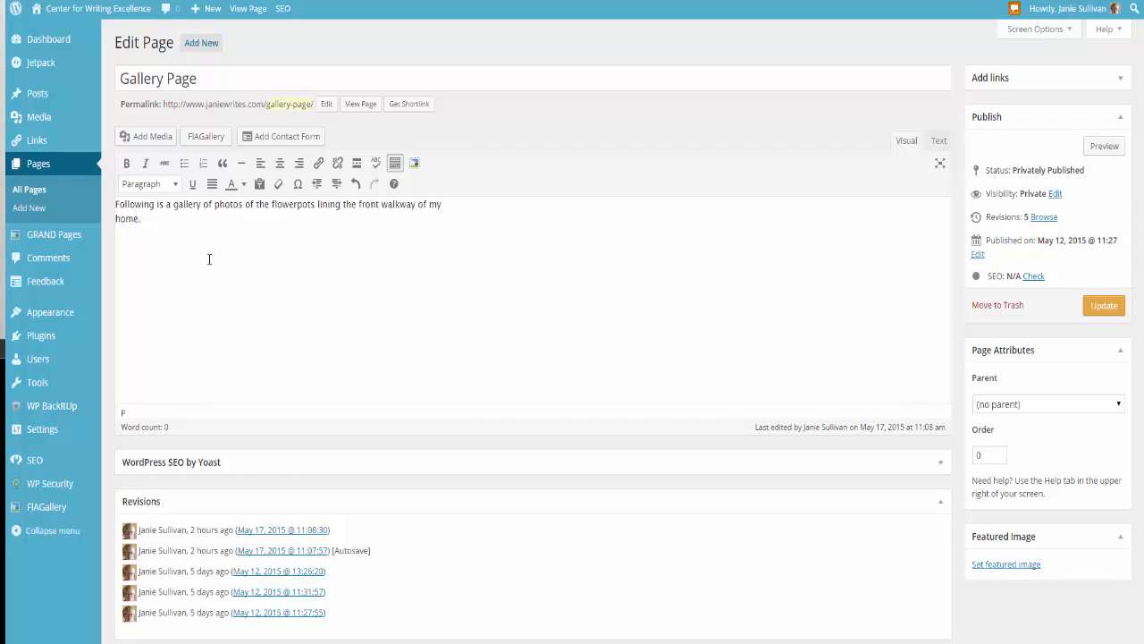
left_click(210, 259)
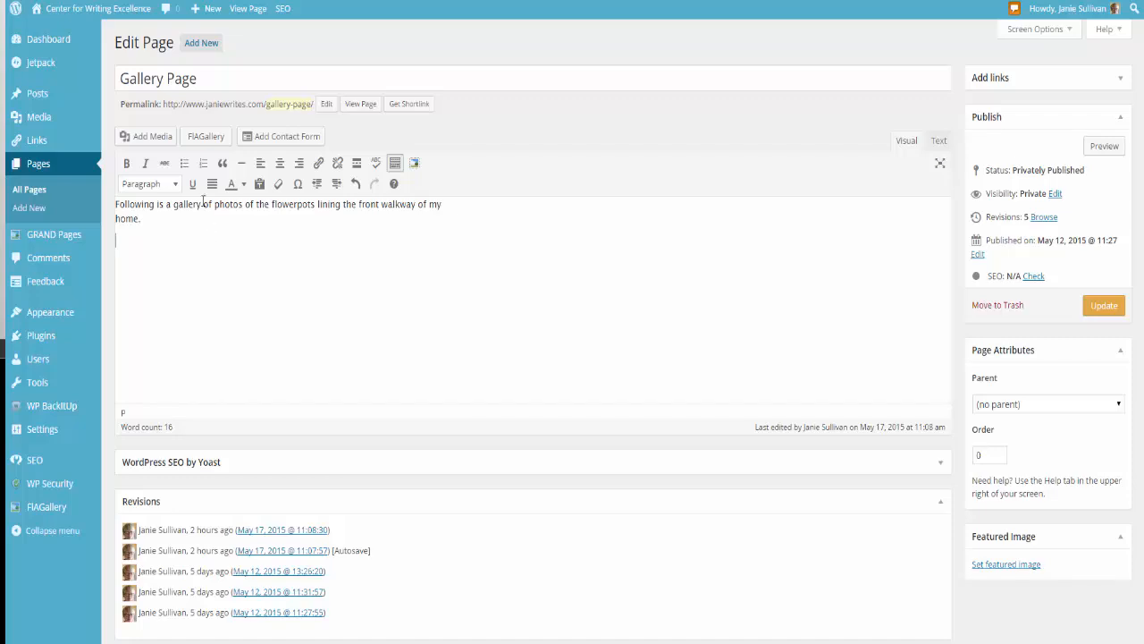
left_click(206, 136)
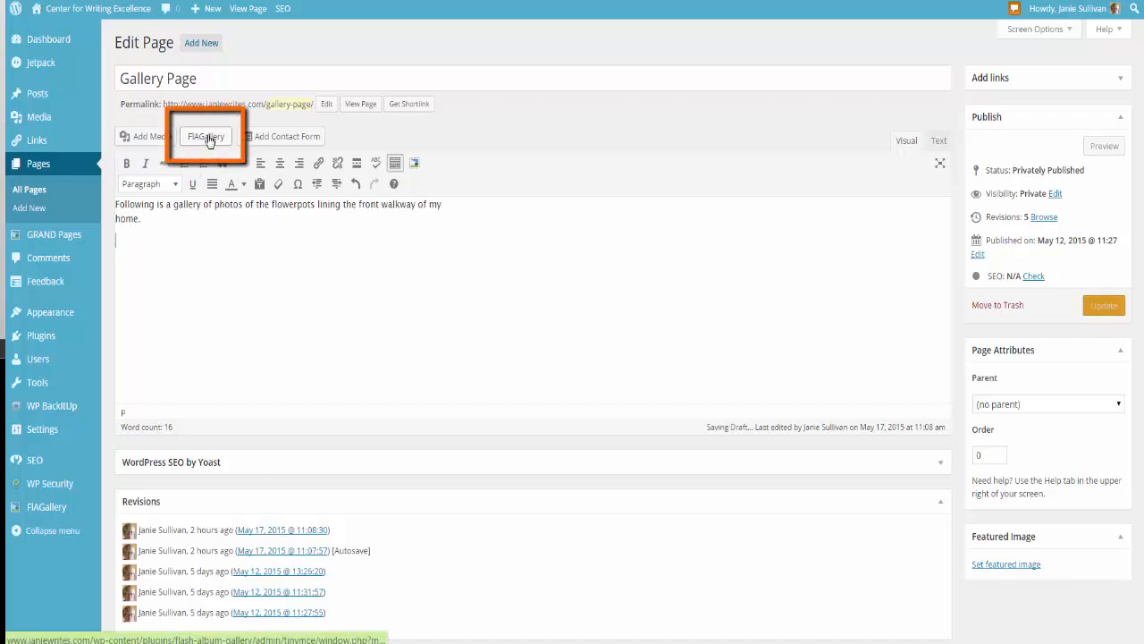
Step: Insert a FlAGallery shortcode for all galleries with the Minima skin beneath the intro
left_click(206, 136)
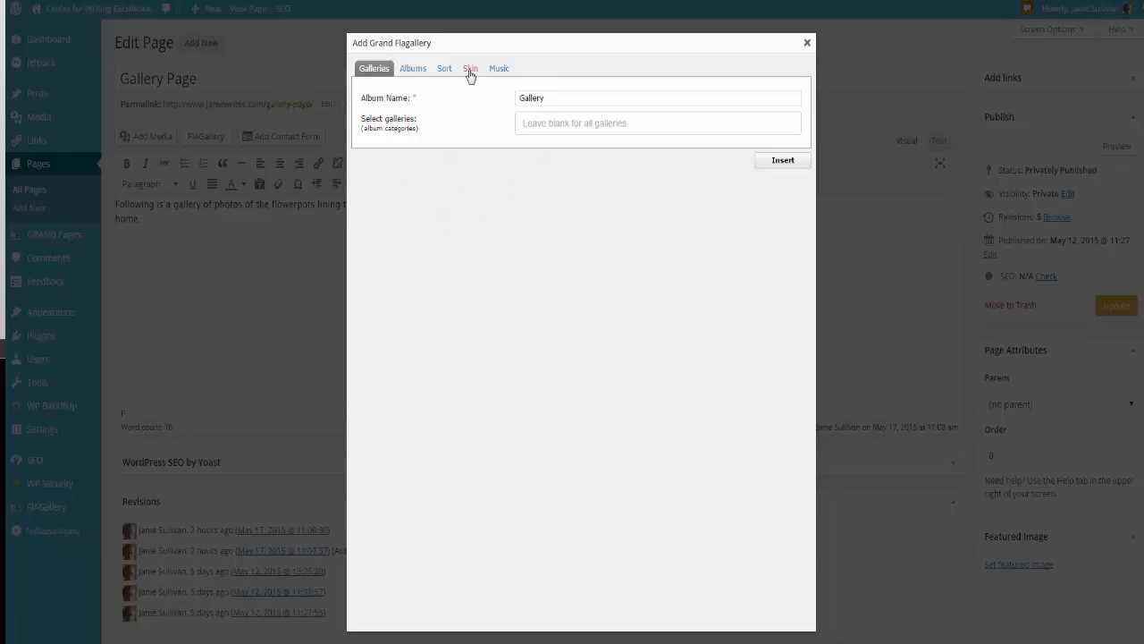
left_click(473, 69)
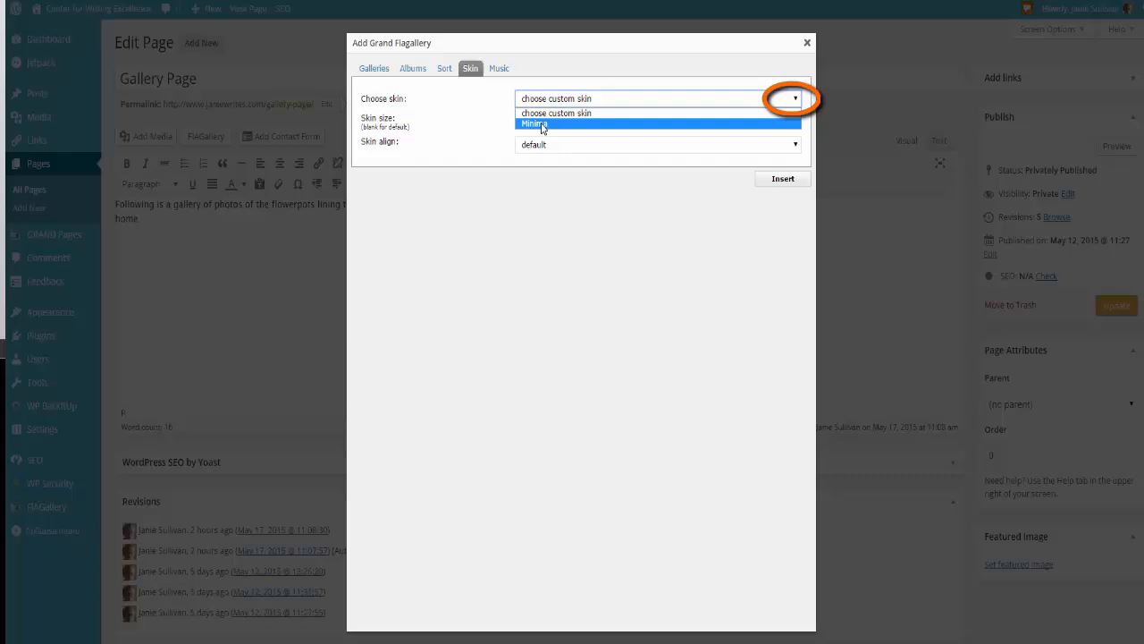
left_click(534, 123)
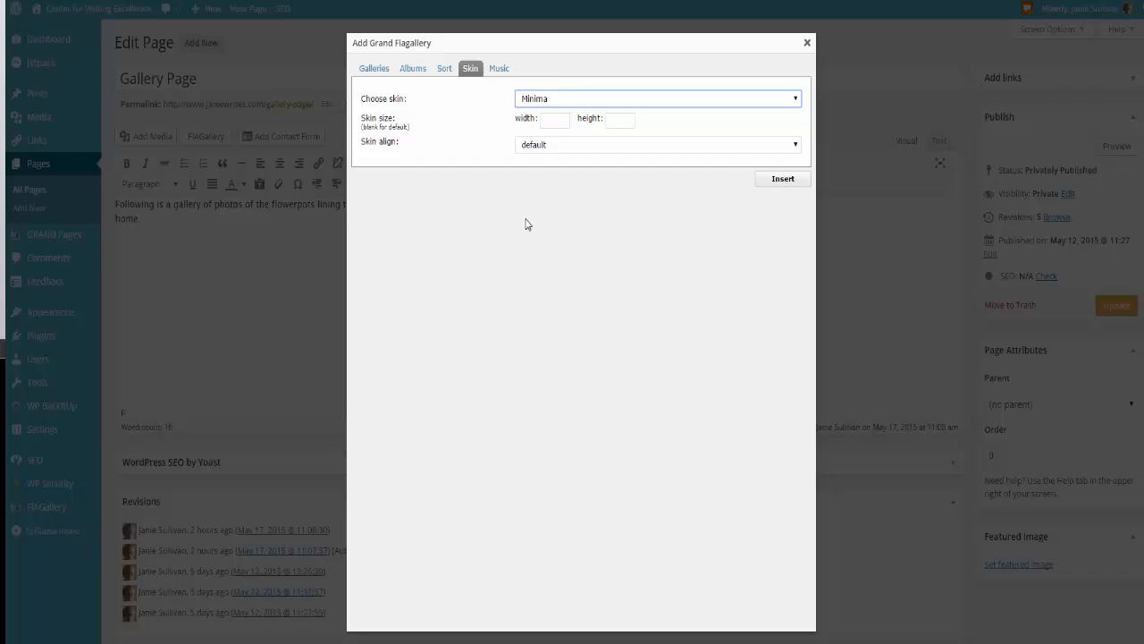
mouse_move(533, 221)
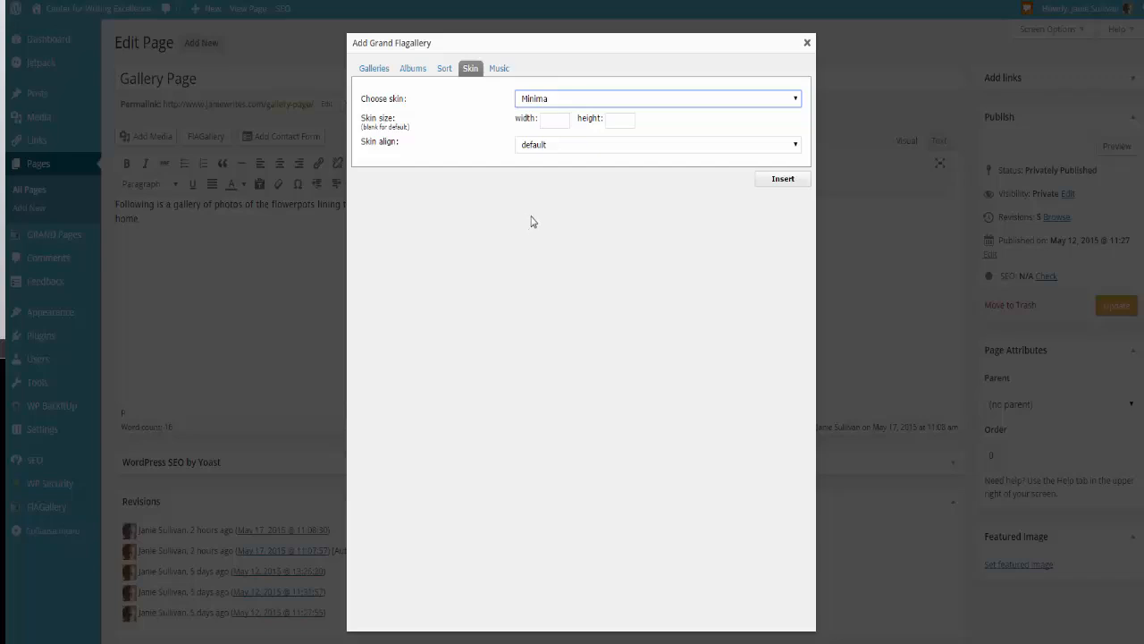
mouse_move(597, 218)
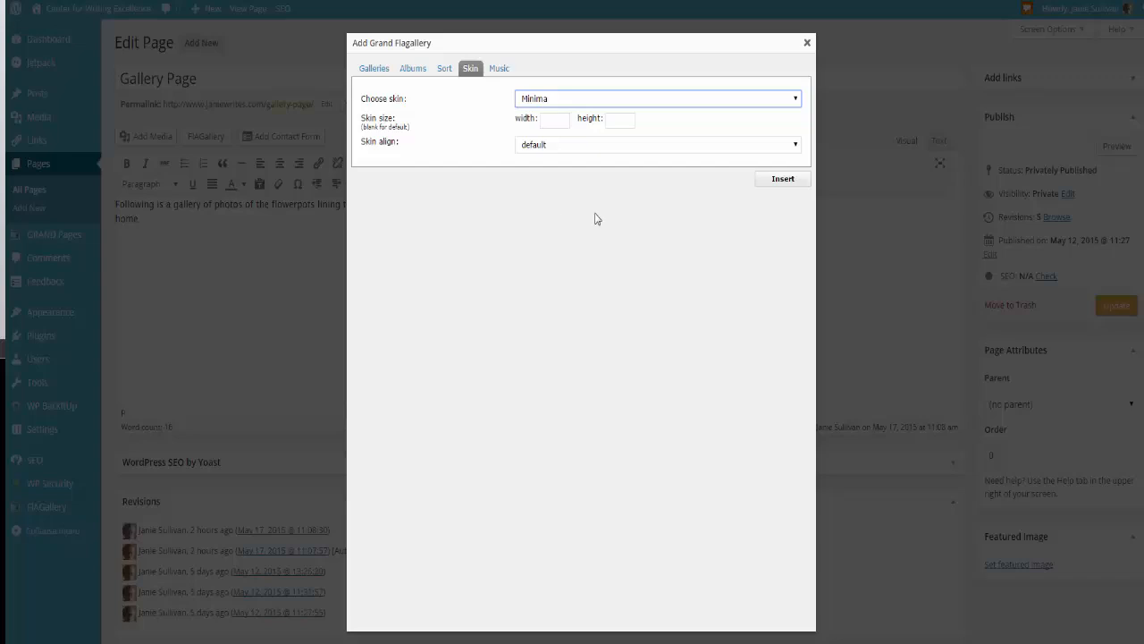
left_click(783, 178)
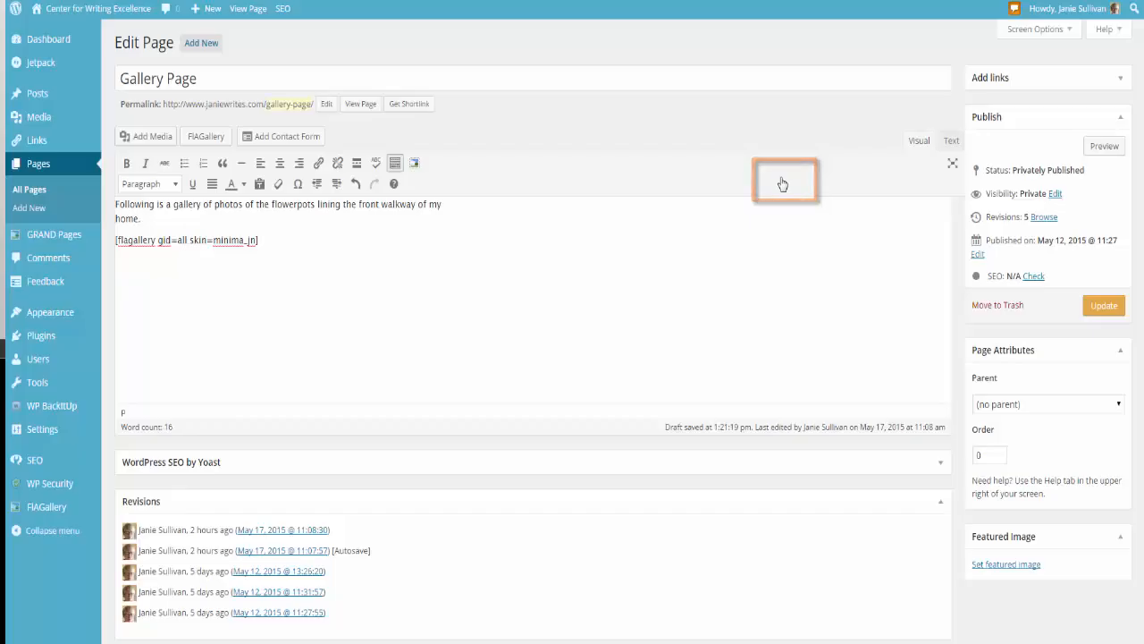
mouse_move(54, 234)
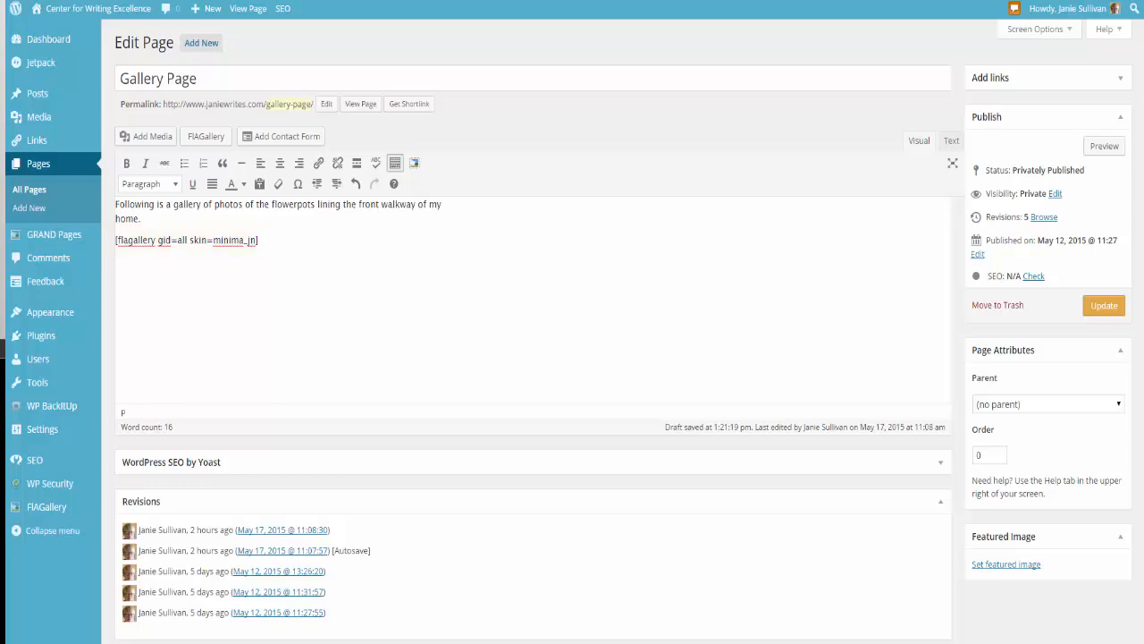
Step: Update the Gallery Page and view it live with the intro and Flowerpots slideshow thumbnails
left_click(1104, 305)
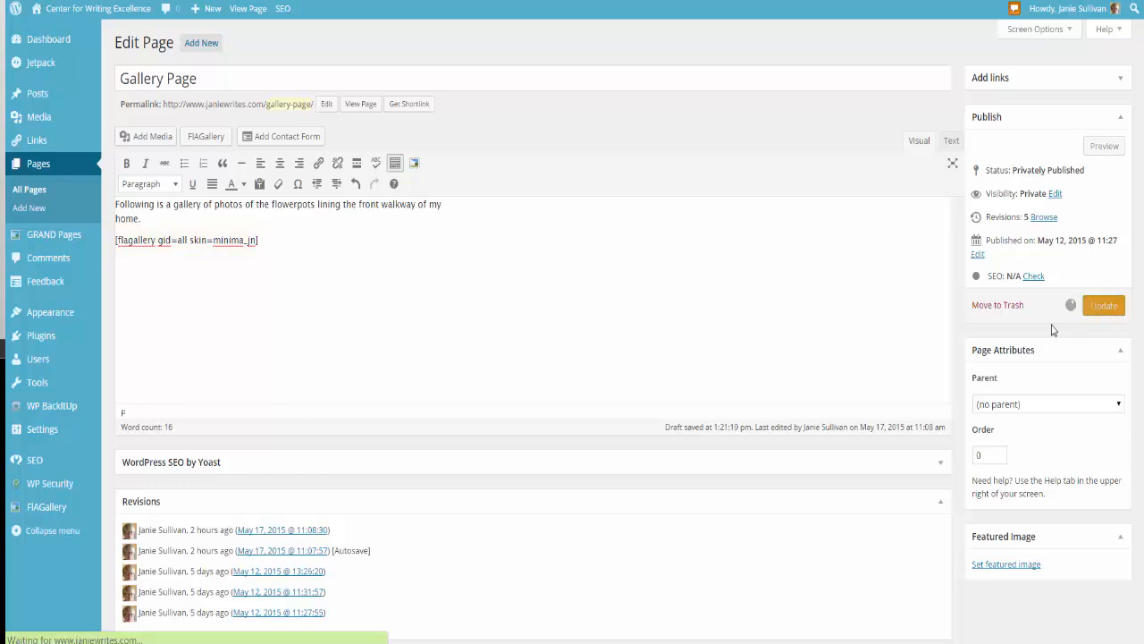
mouse_move(642, 346)
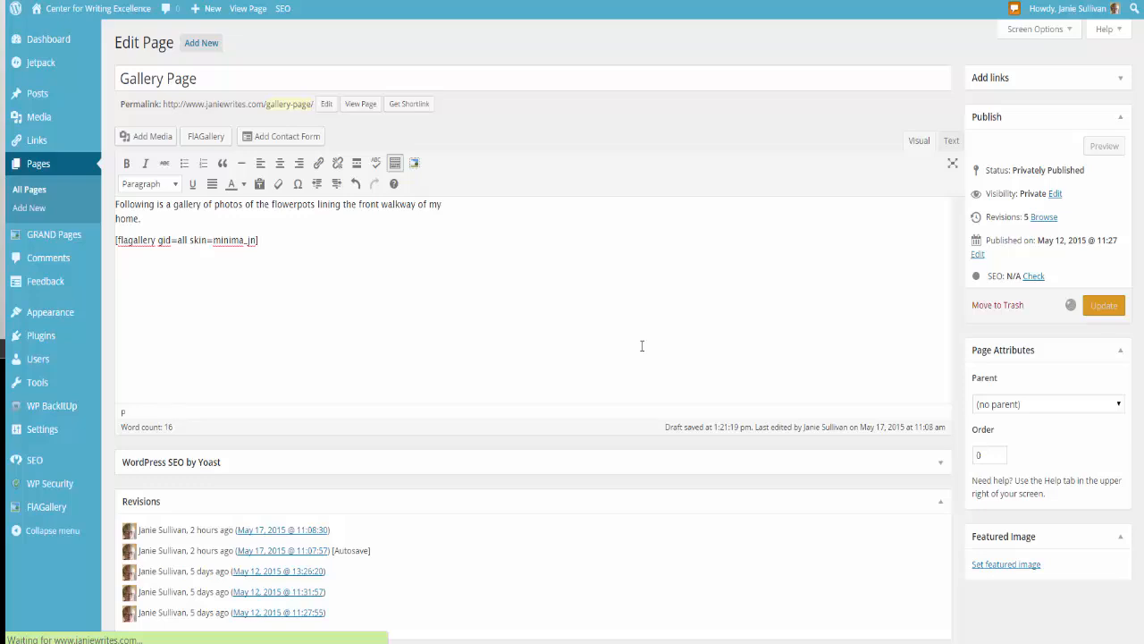
left_click(1103, 305)
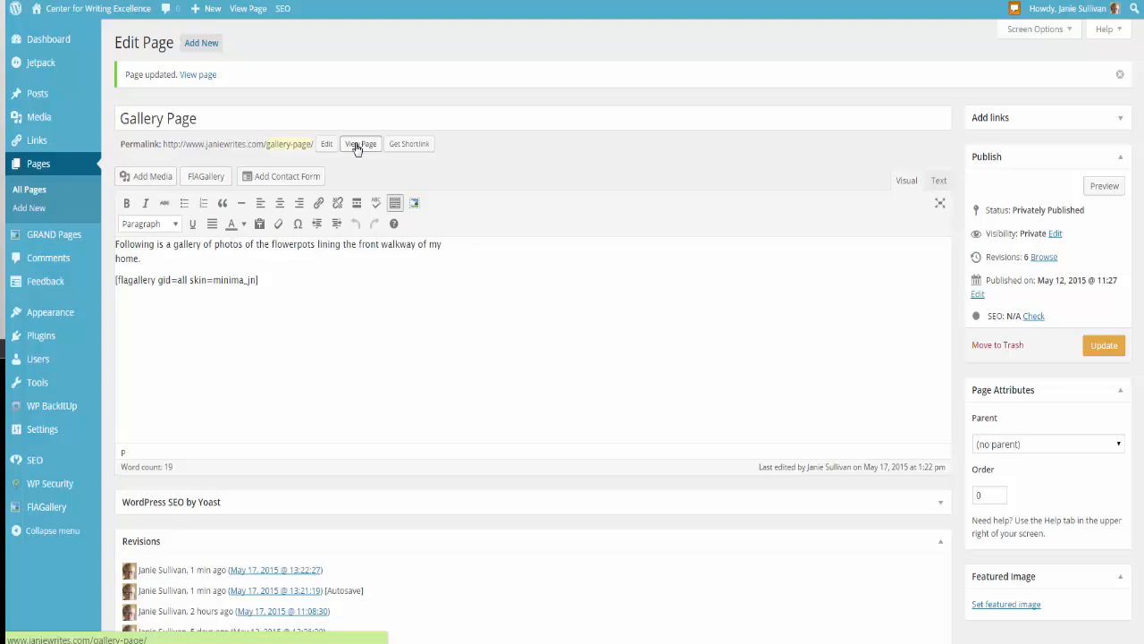
left_click(361, 144)
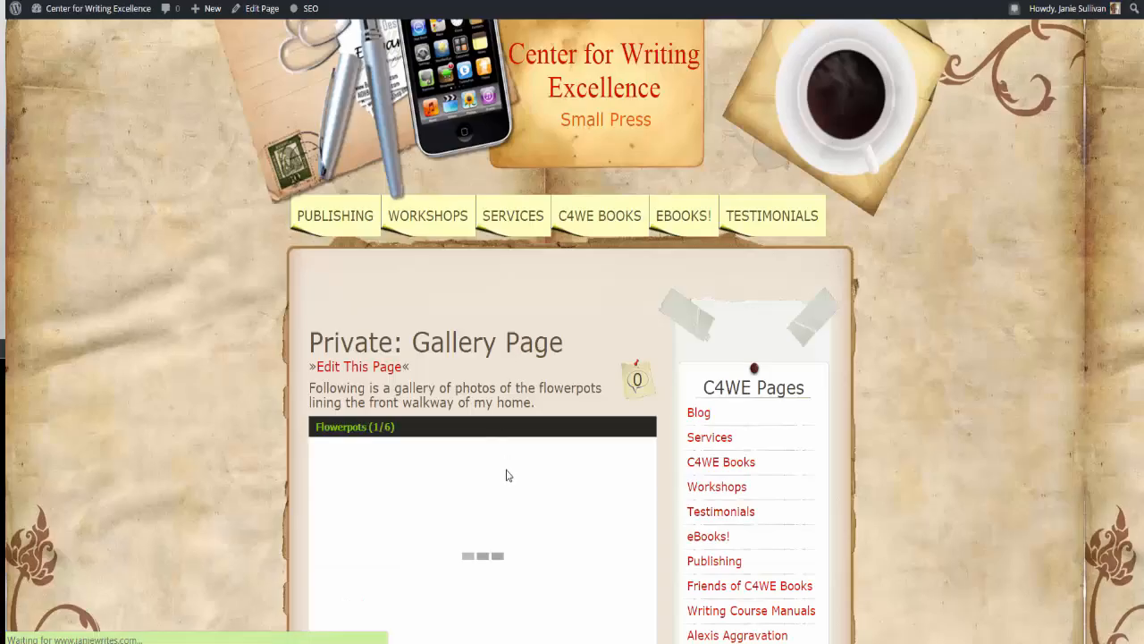
scroll("down", 3)
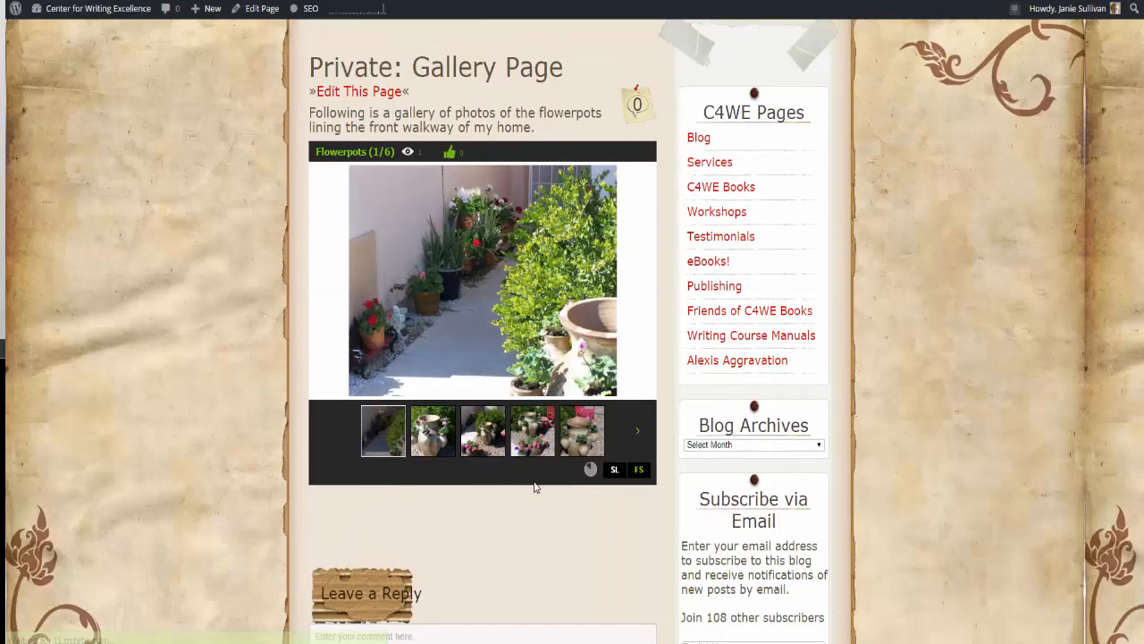